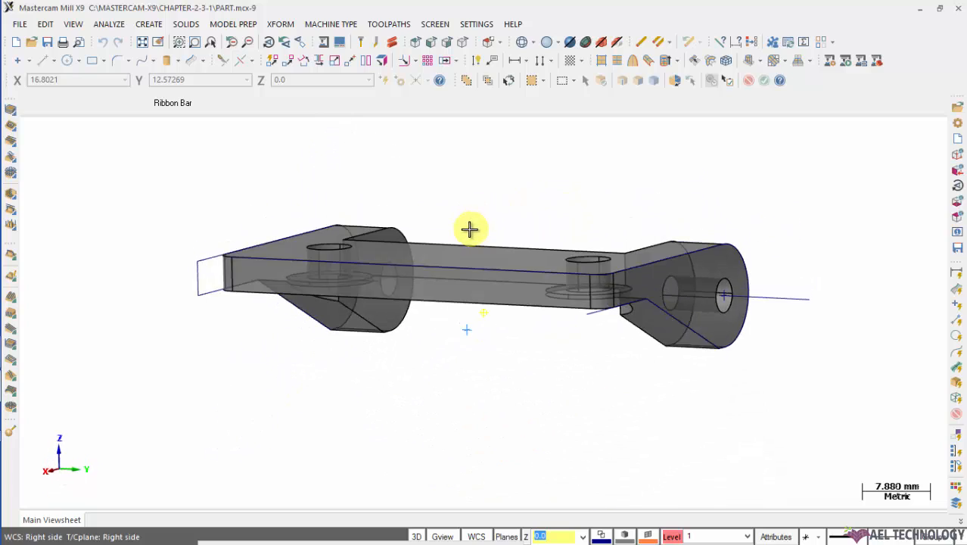
# Step: Enable Display WCS XYZ axes under Screen in System Configuration and apply it
pyautogui.moveTo(469, 229); pyautogui.dragTo(413, 393)
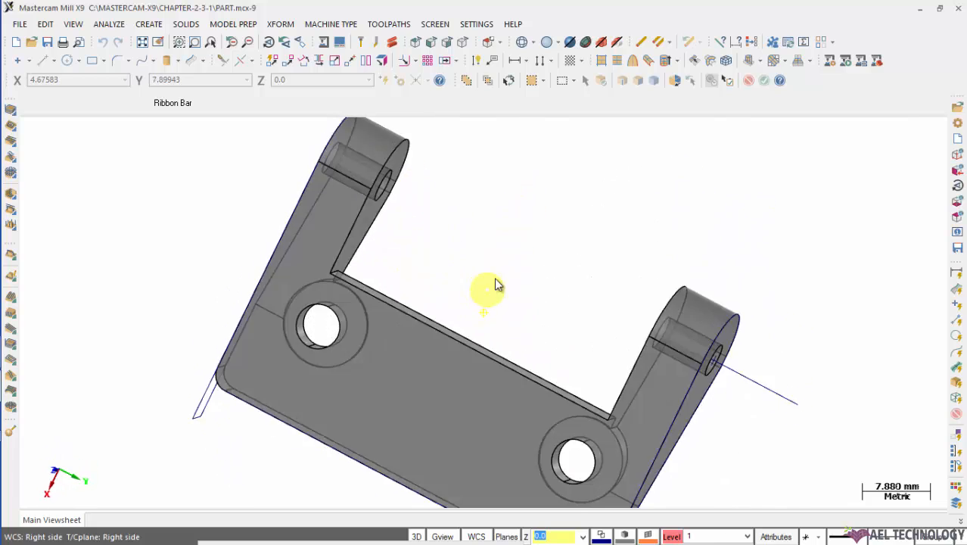
pyautogui.moveTo(484, 291); pyautogui.dragTo(537, 220)
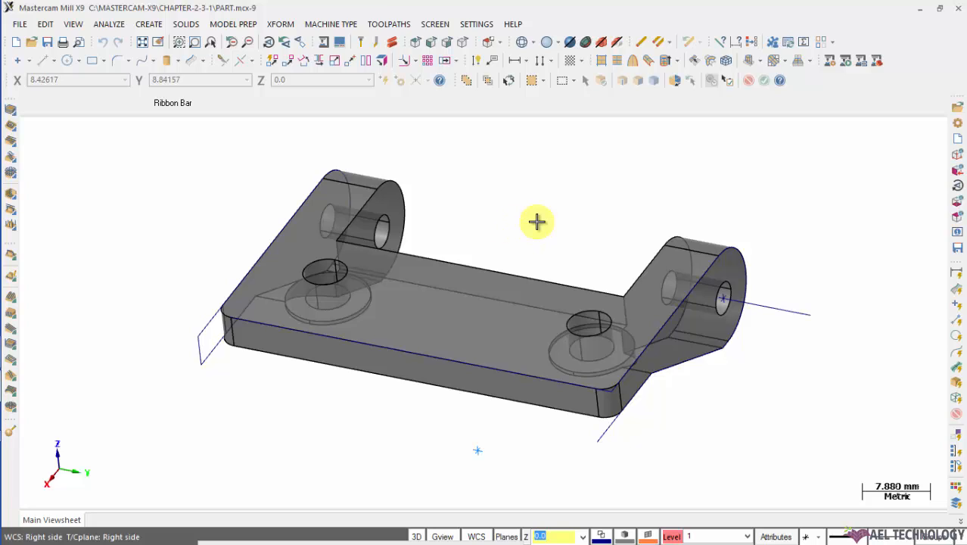
pyautogui.moveTo(569, 230)
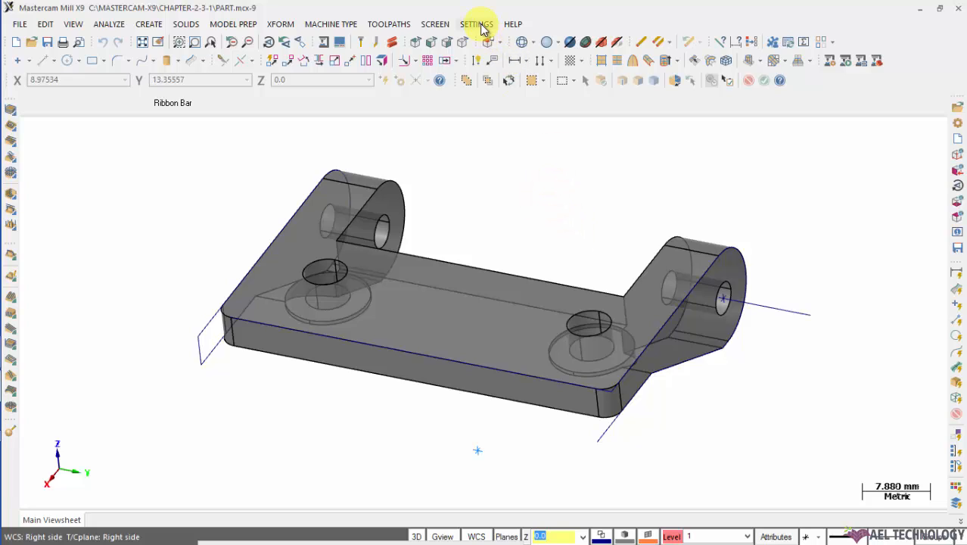
pyautogui.click(475, 25)
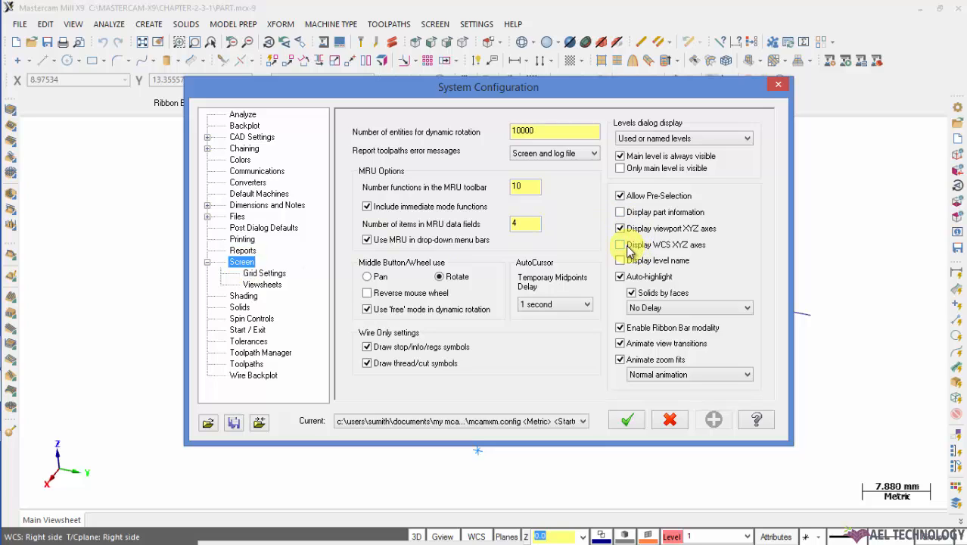
pyautogui.click(620, 245)
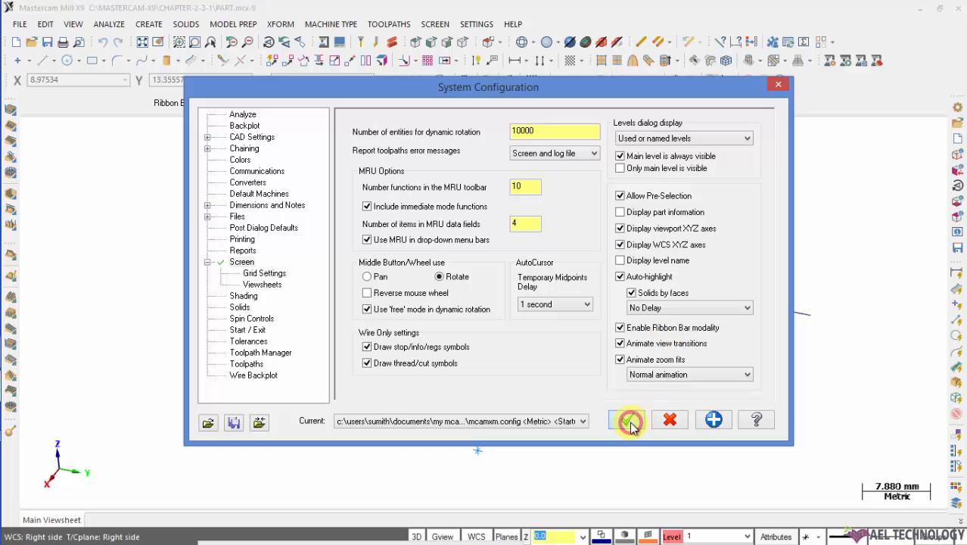
pyautogui.click(628, 420)
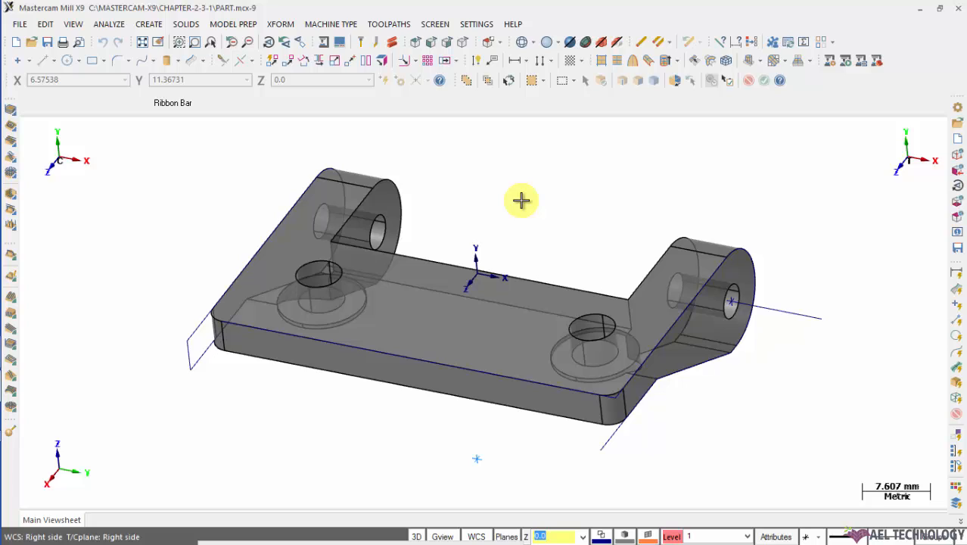
pyautogui.moveTo(515, 202)
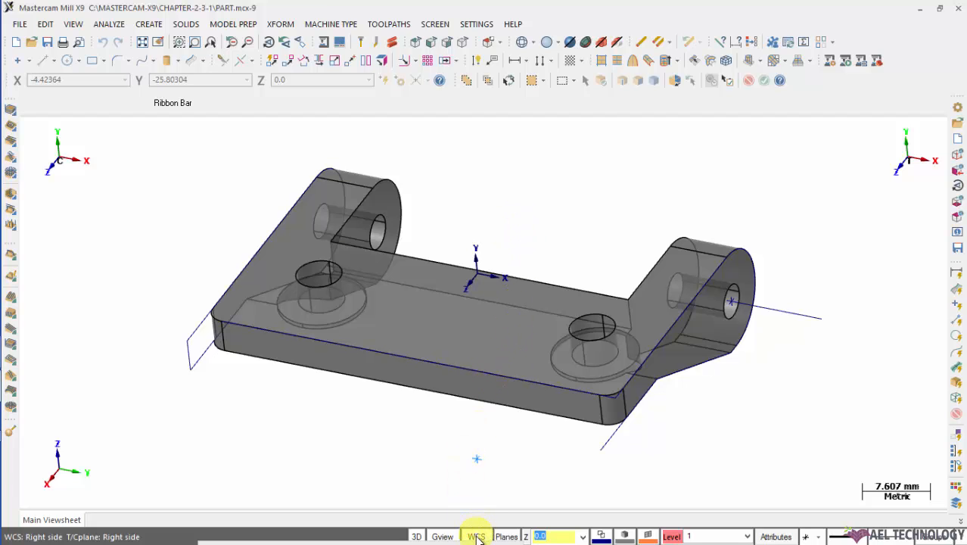
# Step: Switch the WCS to Back, then set it to Top from the status-bar WCS menu
pyautogui.click(475, 536)
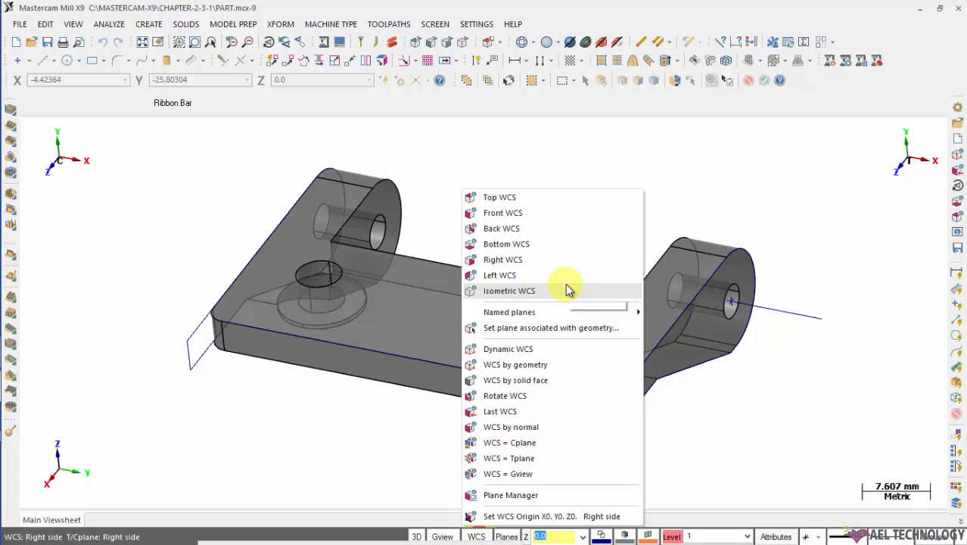
pyautogui.moveTo(518, 180)
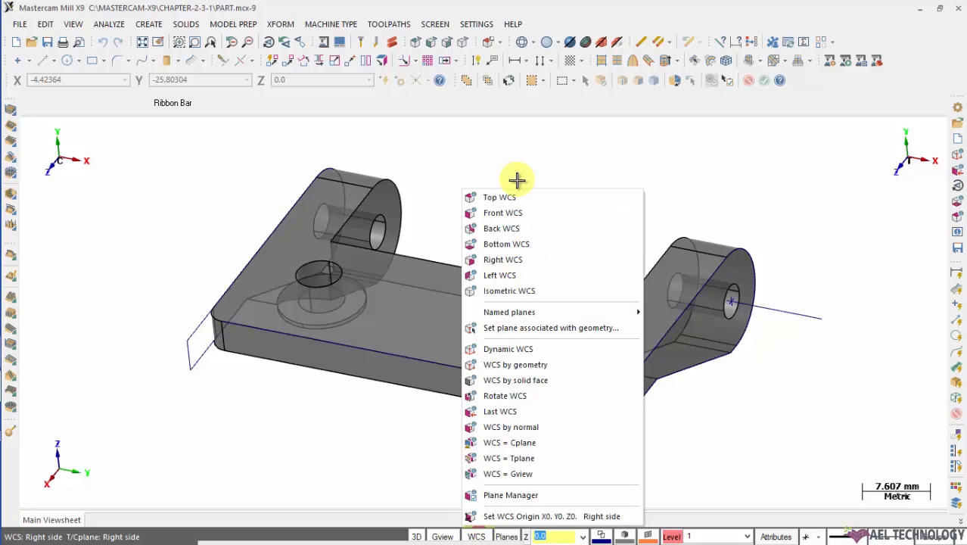
pyautogui.moveTo(522, 197)
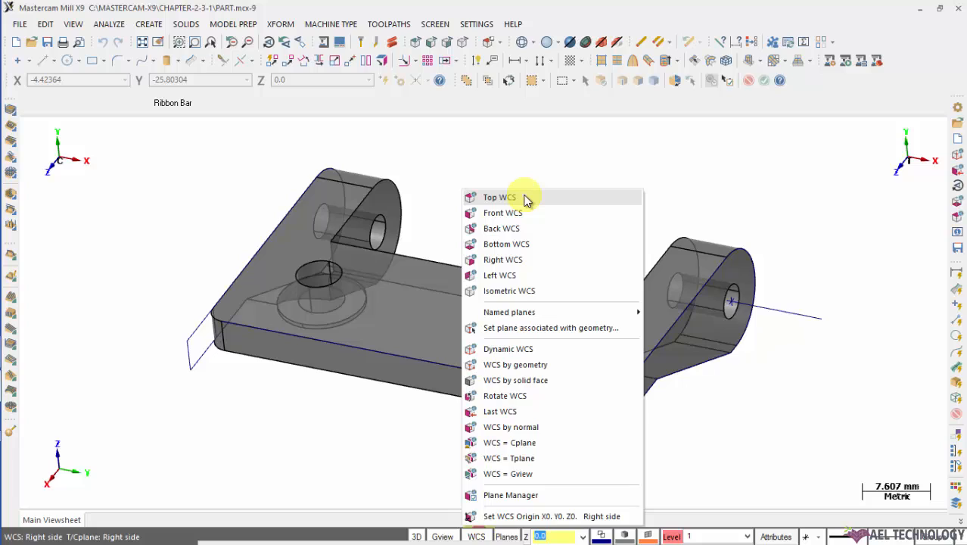
pyautogui.moveTo(518, 212)
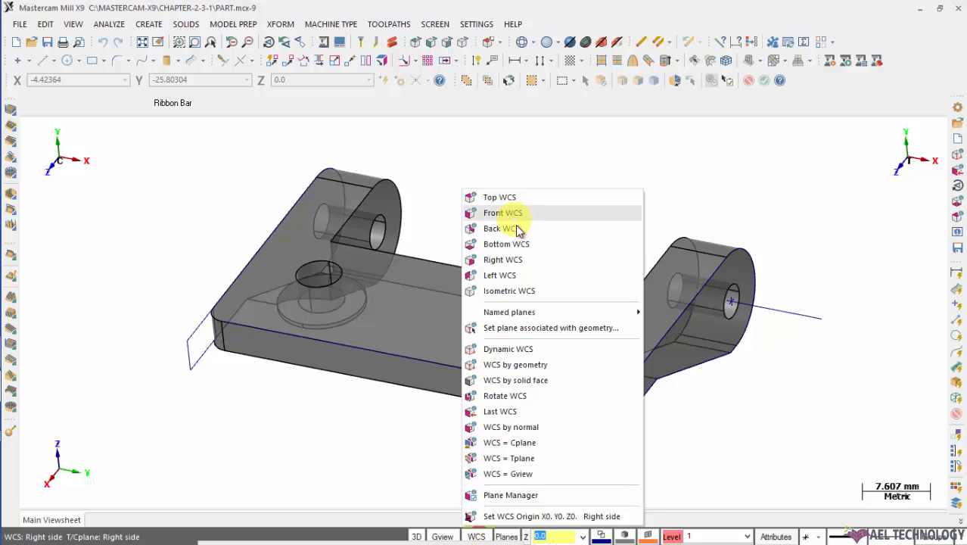
pyautogui.moveTo(508, 290)
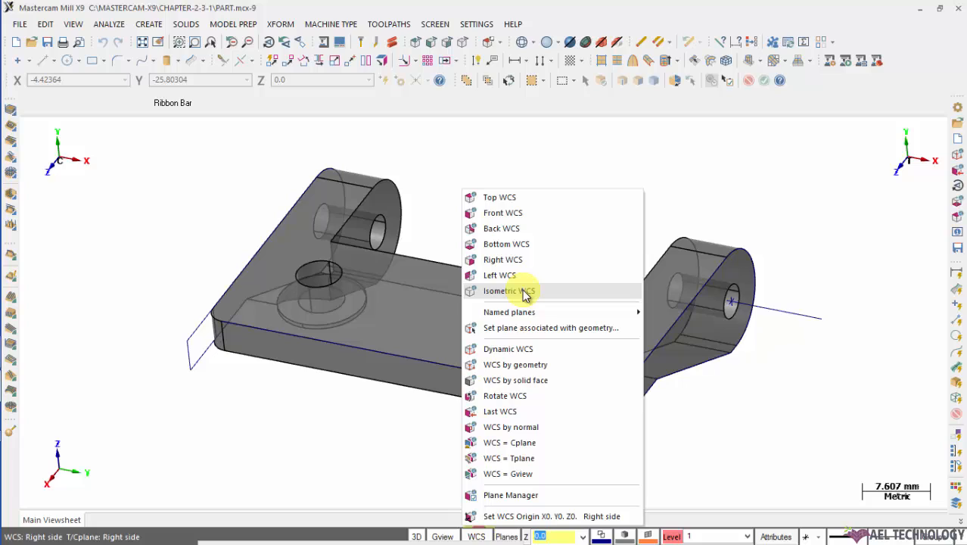
pyautogui.click(499, 291)
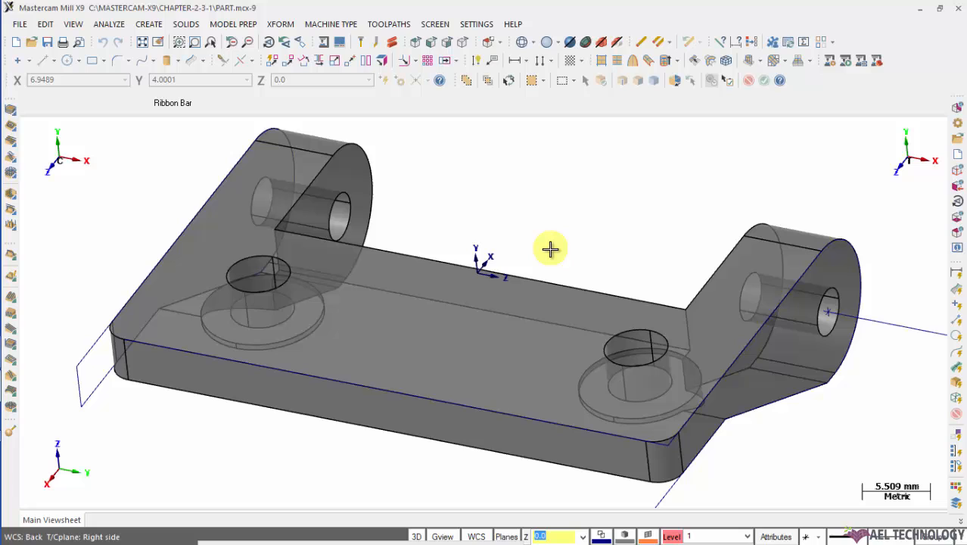
pyautogui.moveTo(472, 391)
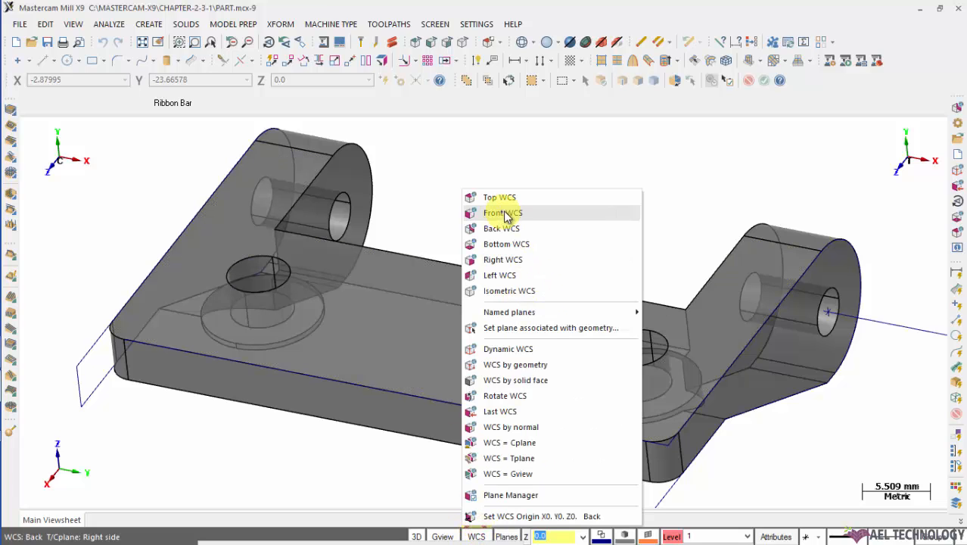
pyautogui.click(499, 197)
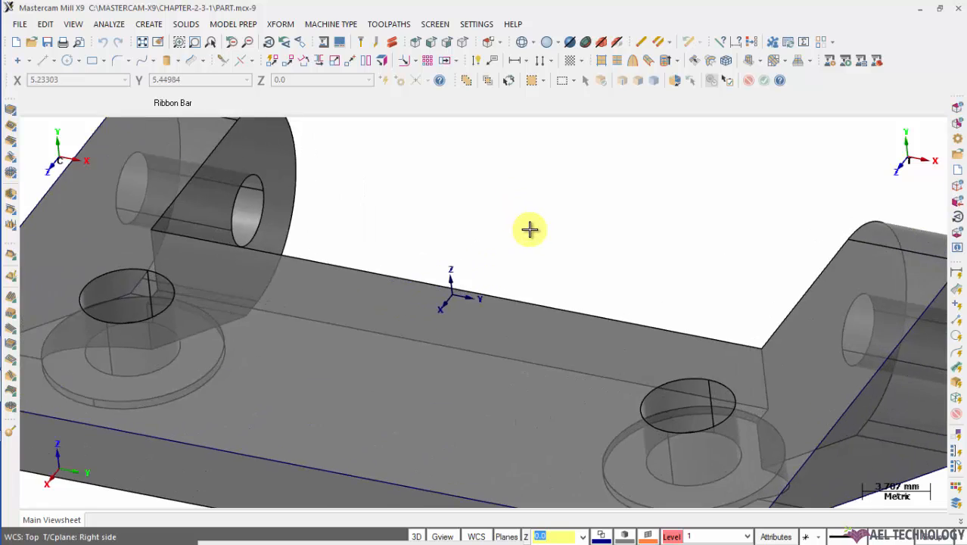
pyautogui.moveTo(530, 230); pyautogui.dragTo(490, 457)
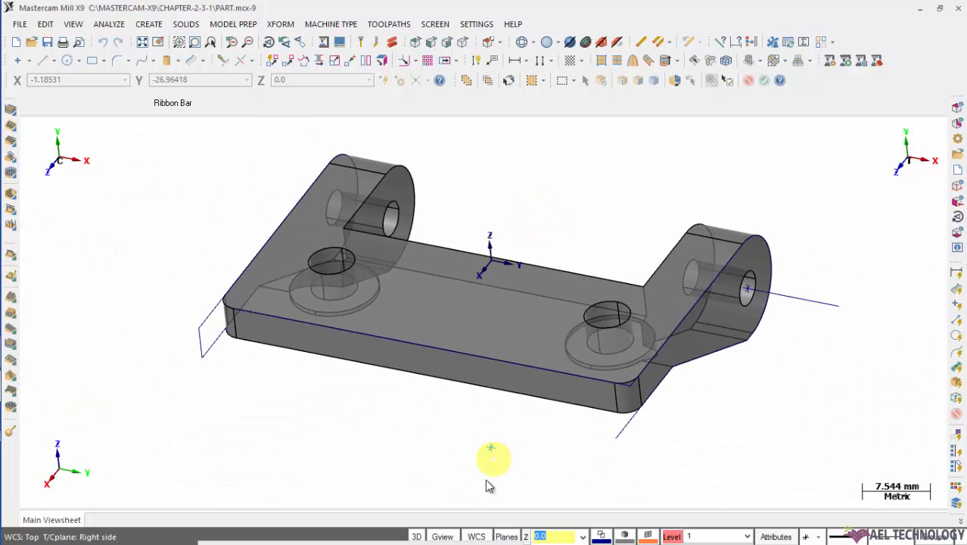
# Step: Start a Dynamic WCS and snap the gnomon origin to the right lug's hole centre
pyautogui.click(475, 536)
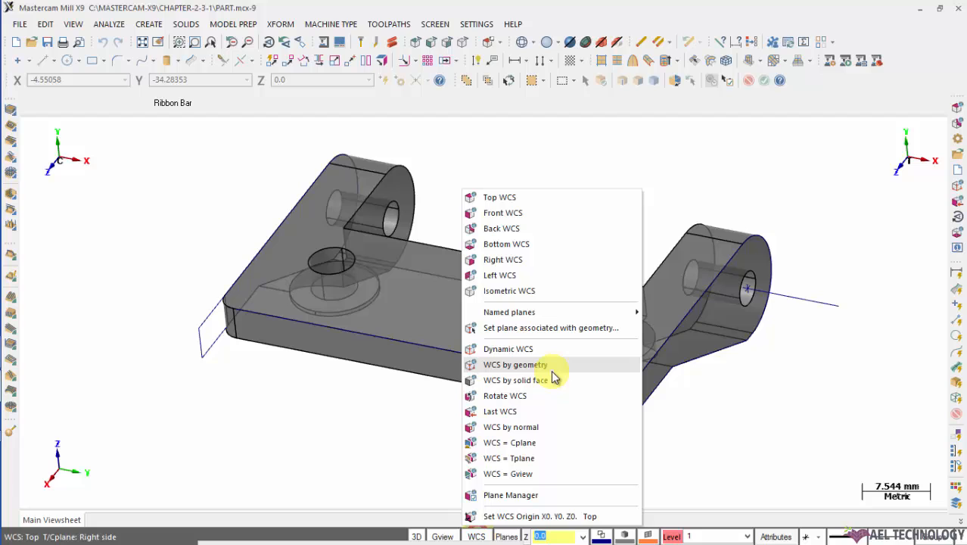
pyautogui.moveTo(526, 348)
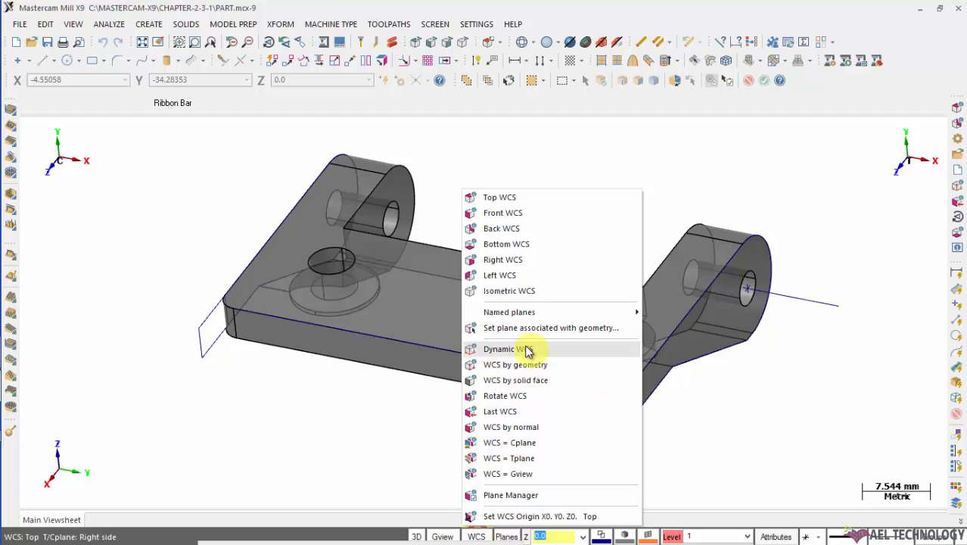
pyautogui.click(507, 348)
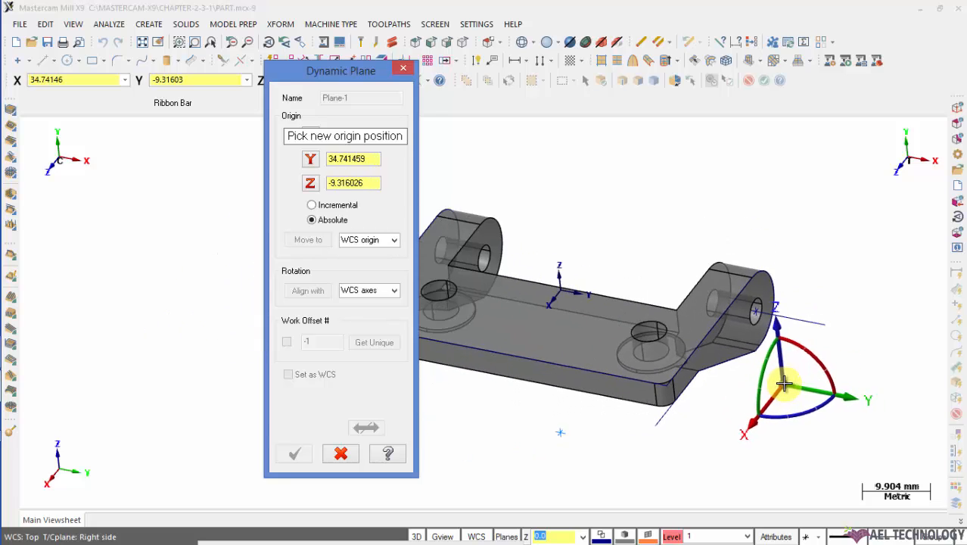
pyautogui.moveTo(783, 385); pyautogui.dragTo(832, 400)
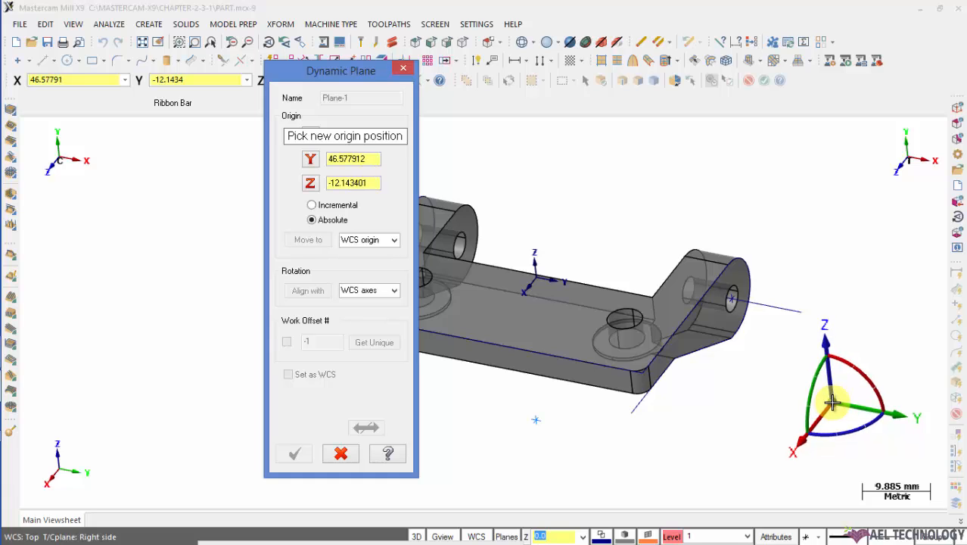
pyautogui.moveTo(832, 401); pyautogui.dragTo(775, 370)
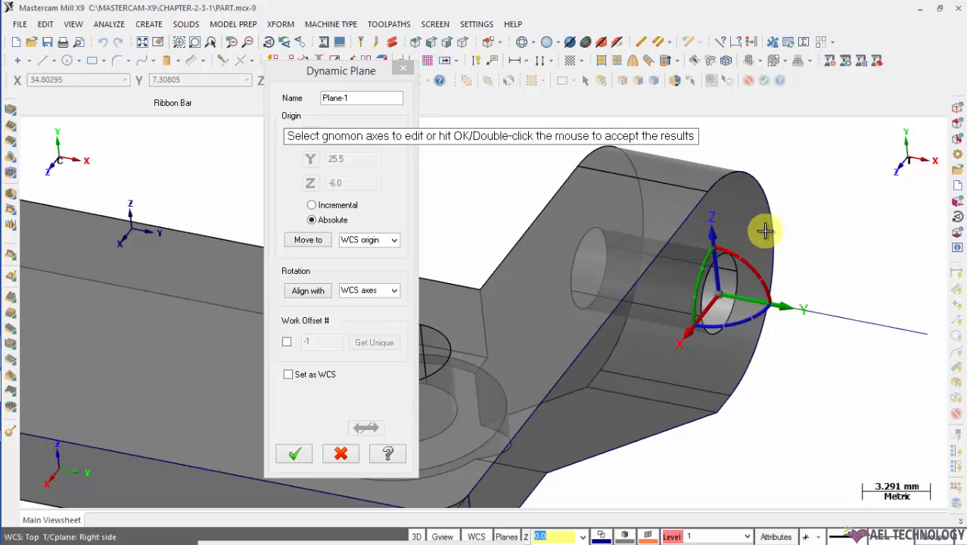
pyautogui.moveTo(738, 209)
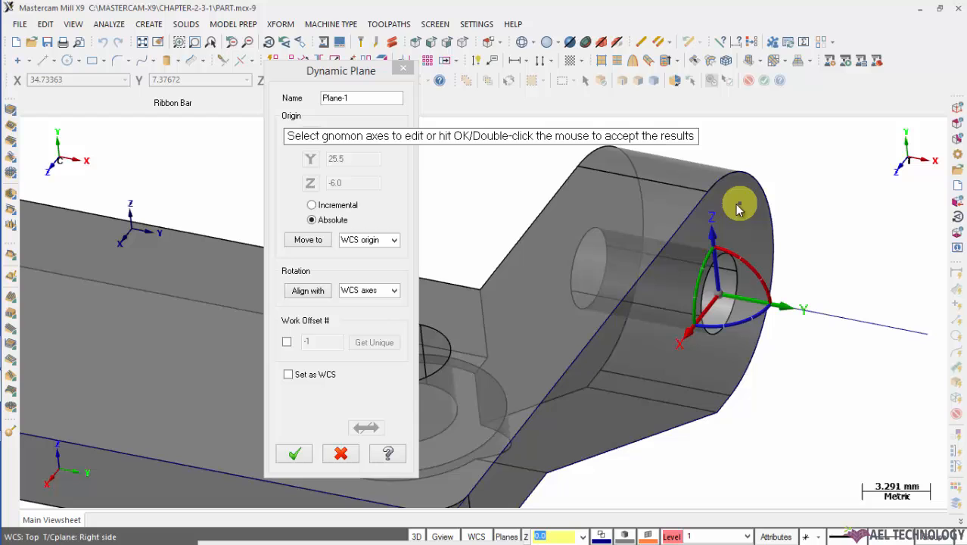
# Step: Rotate the gnomon axes about the hole, first to about -80° then to about -175°
pyautogui.click(739, 204)
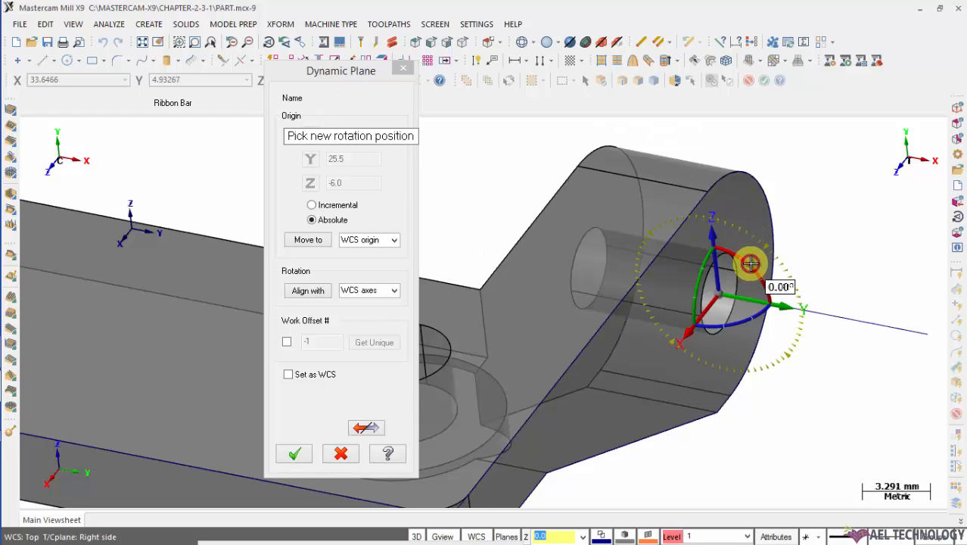
pyautogui.moveTo(749, 263); pyautogui.dragTo(786, 345)
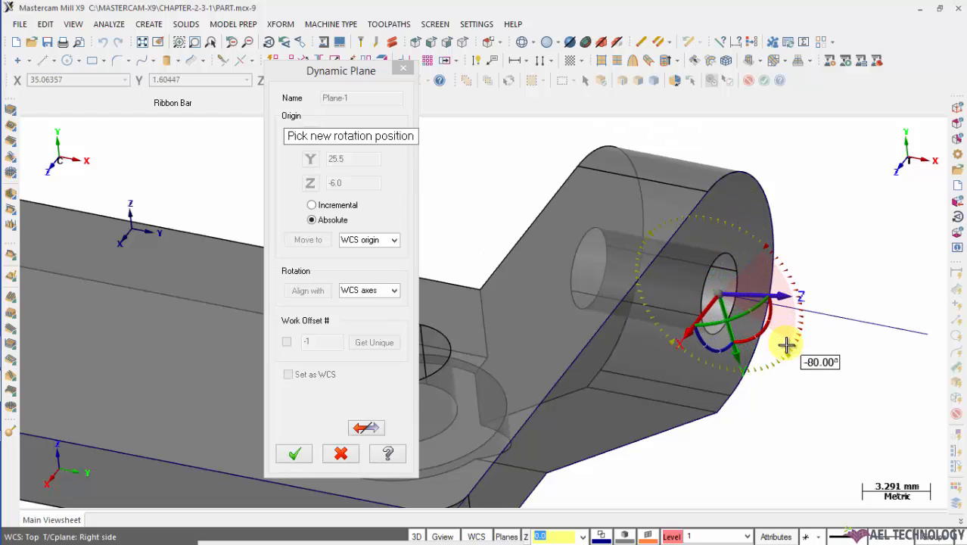
pyautogui.moveTo(786, 345); pyautogui.dragTo(790, 351)
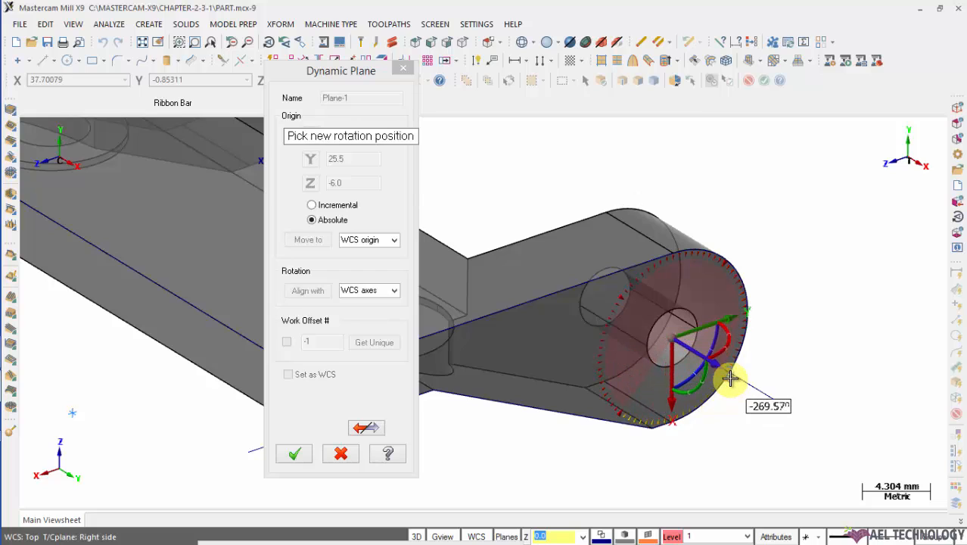
pyautogui.moveTo(729, 378); pyautogui.dragTo(710, 272)
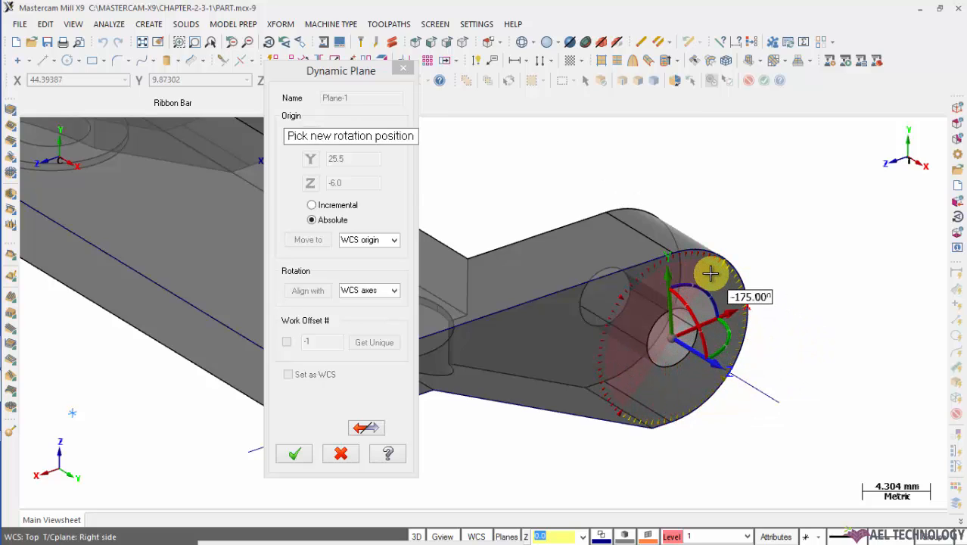
pyautogui.moveTo(711, 272); pyautogui.dragTo(723, 276)
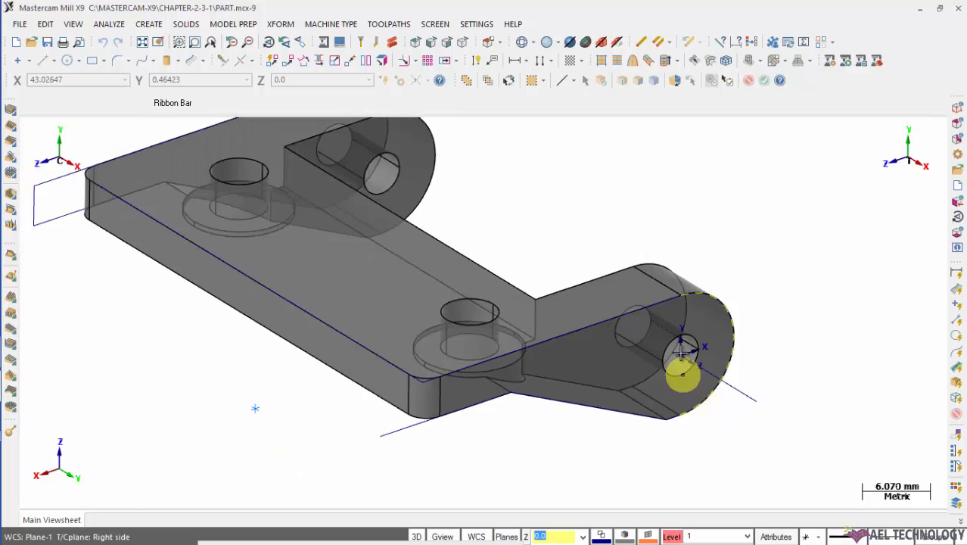
pyautogui.scroll(3)
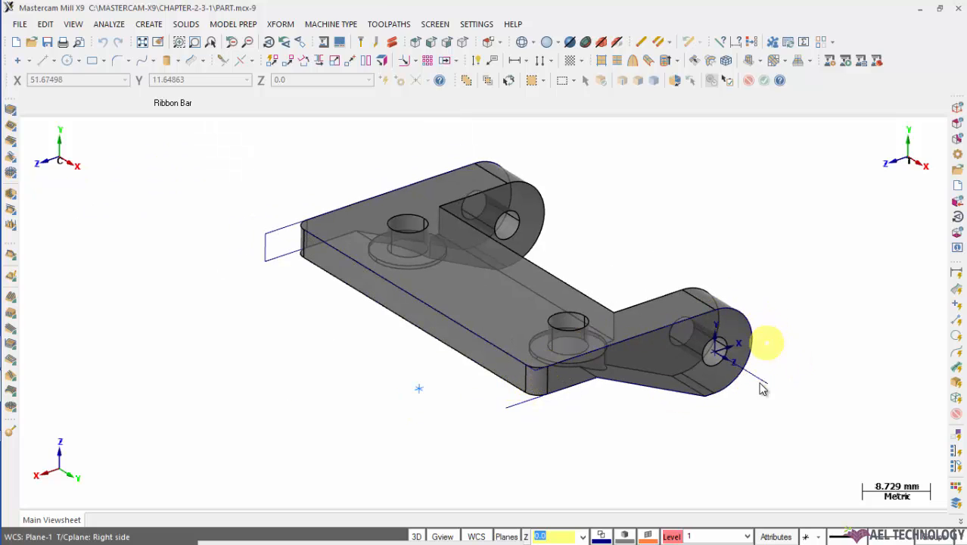
pyautogui.moveTo(709, 287)
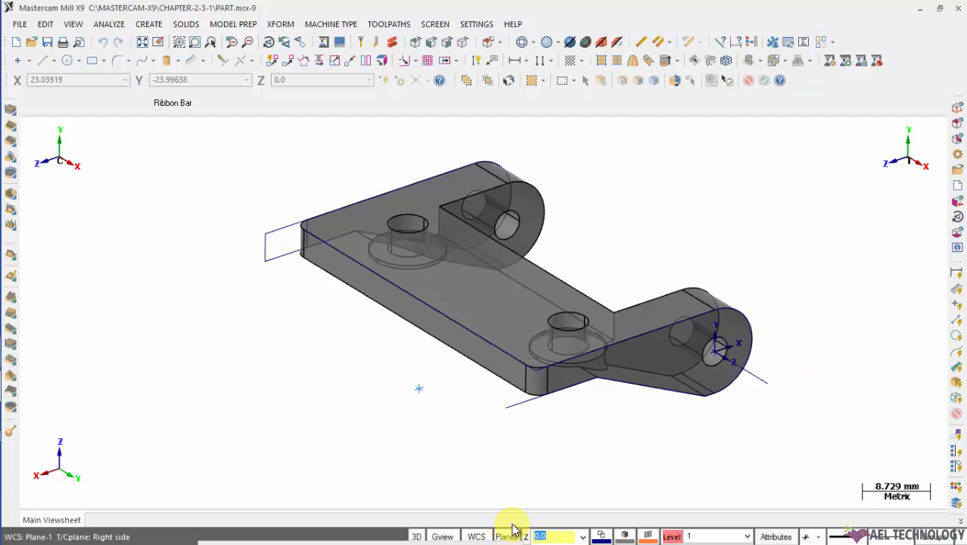
# Step: Define WCS by geometry on the lower front edge, cycling to plane 7 of 8 and accepting it
pyautogui.click(475, 535)
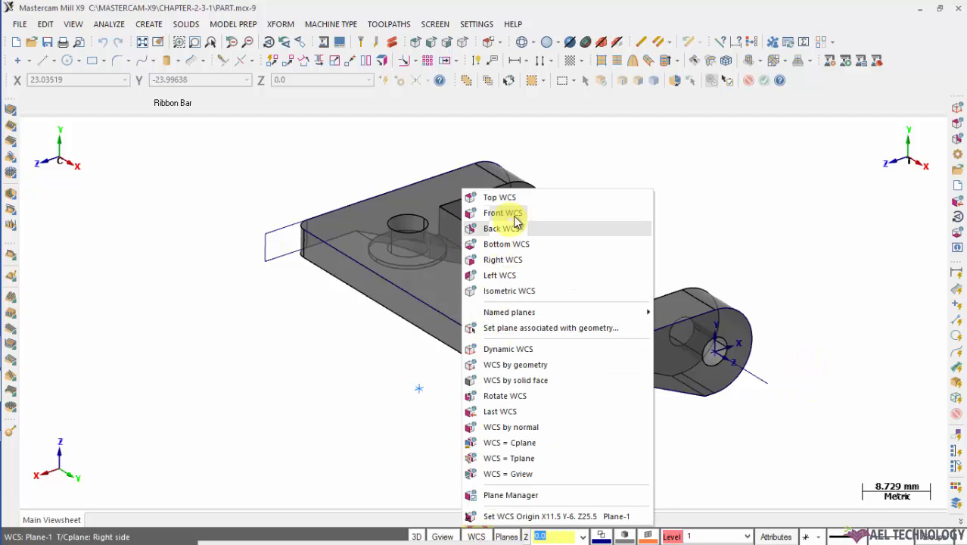
pyautogui.moveTo(514, 363)
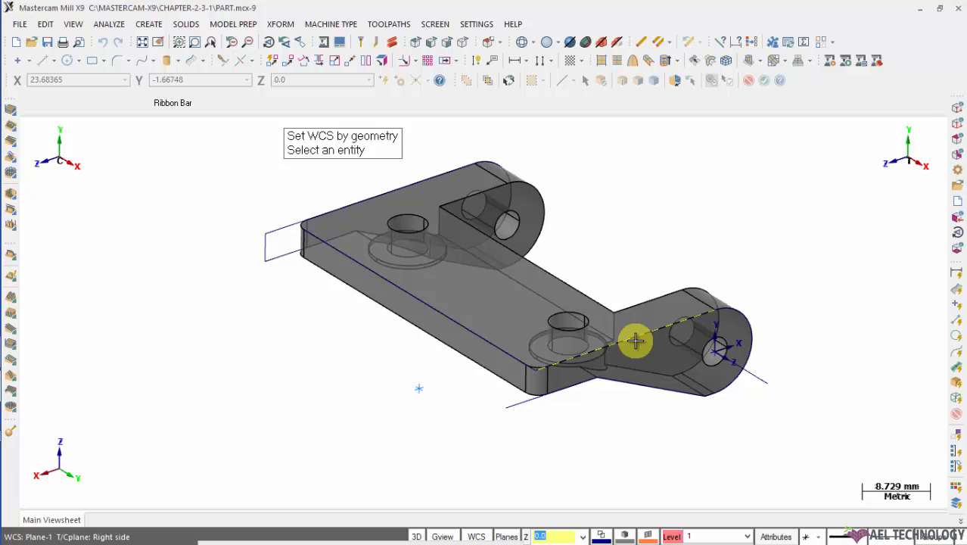
pyautogui.click(634, 340)
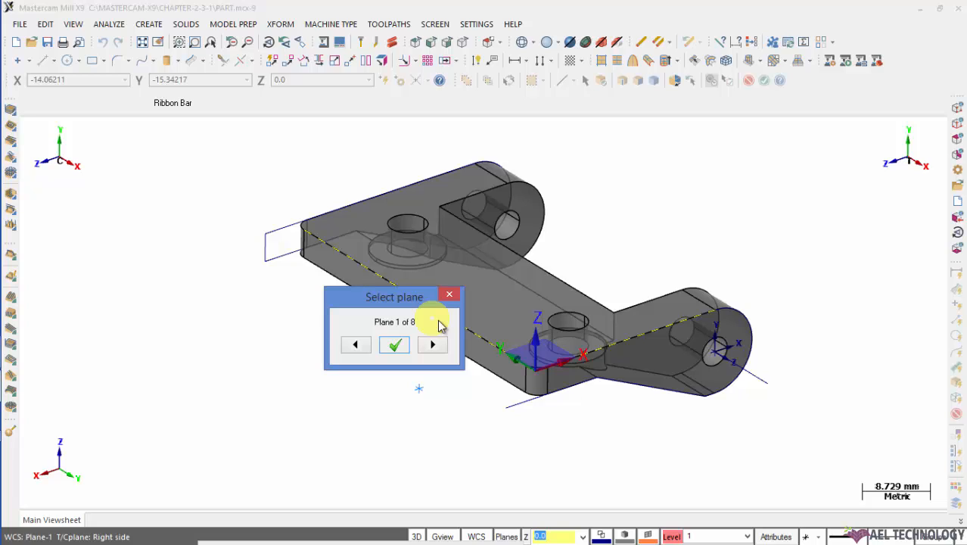
pyautogui.click(432, 345)
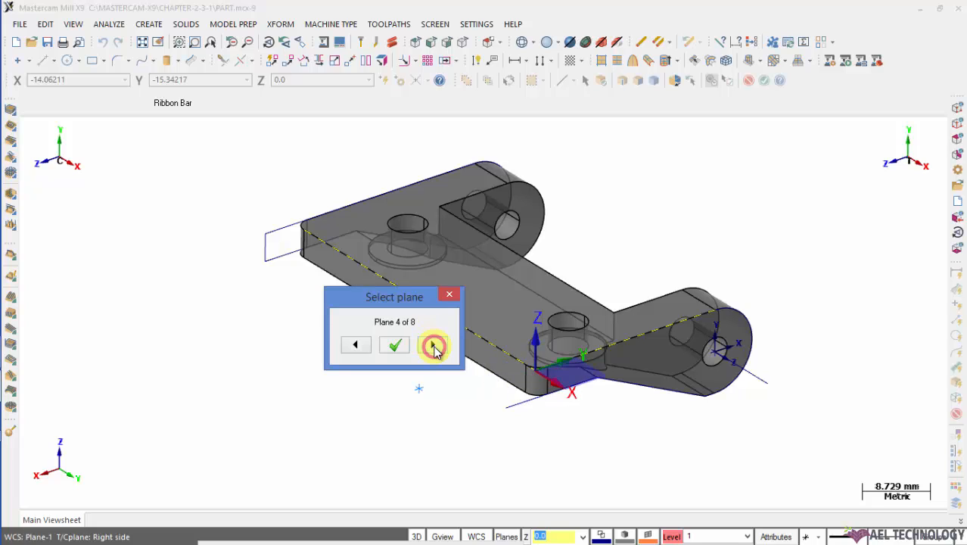
pyautogui.click(433, 345)
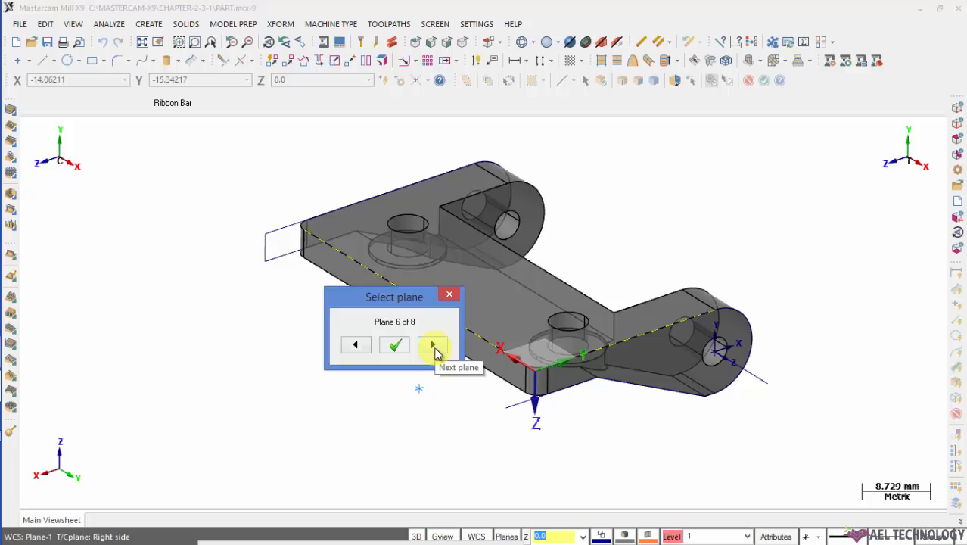
pyautogui.moveTo(356, 345)
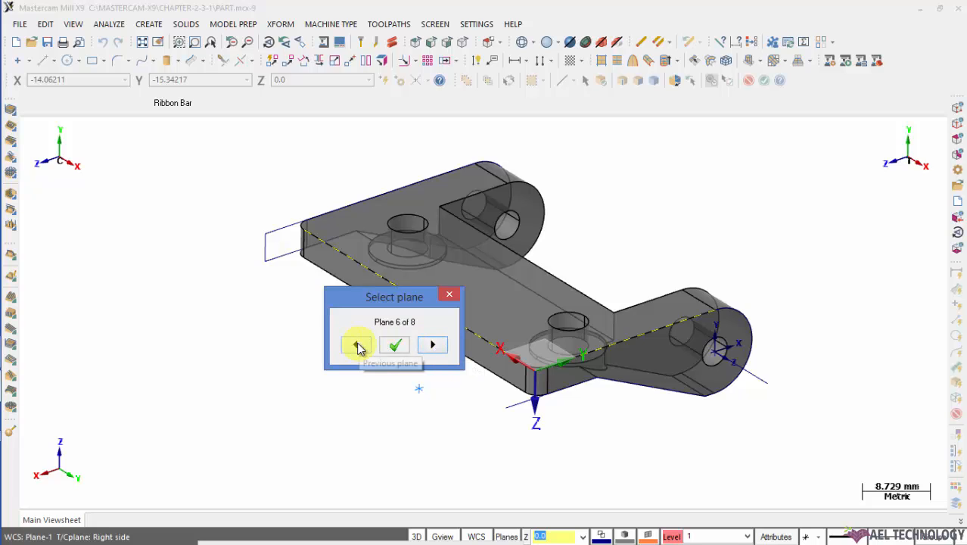
pyautogui.click(432, 345)
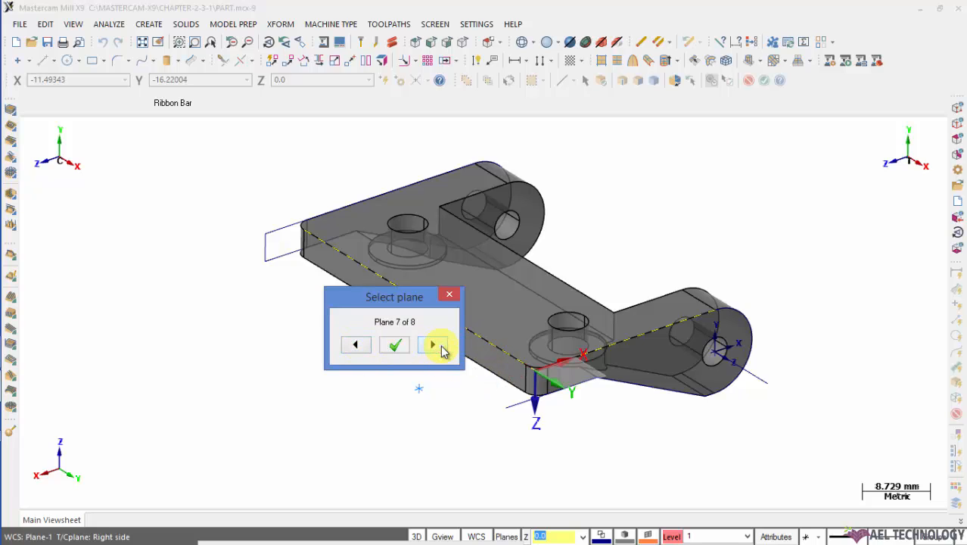
pyautogui.click(433, 345)
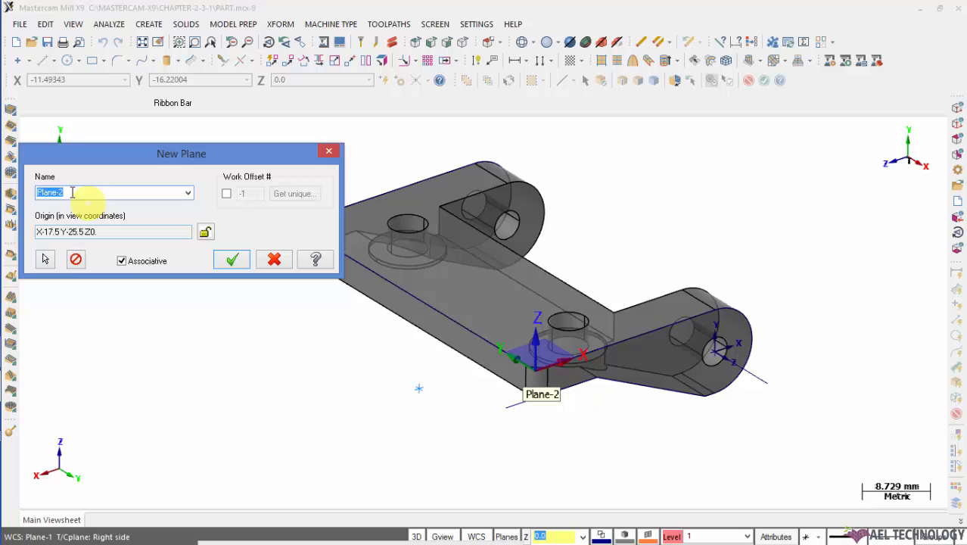
# Step: Move the New Plane dialog aside and accept the plane as Plane-2
pyautogui.moveTo(182, 153); pyautogui.dragTo(257, 130)
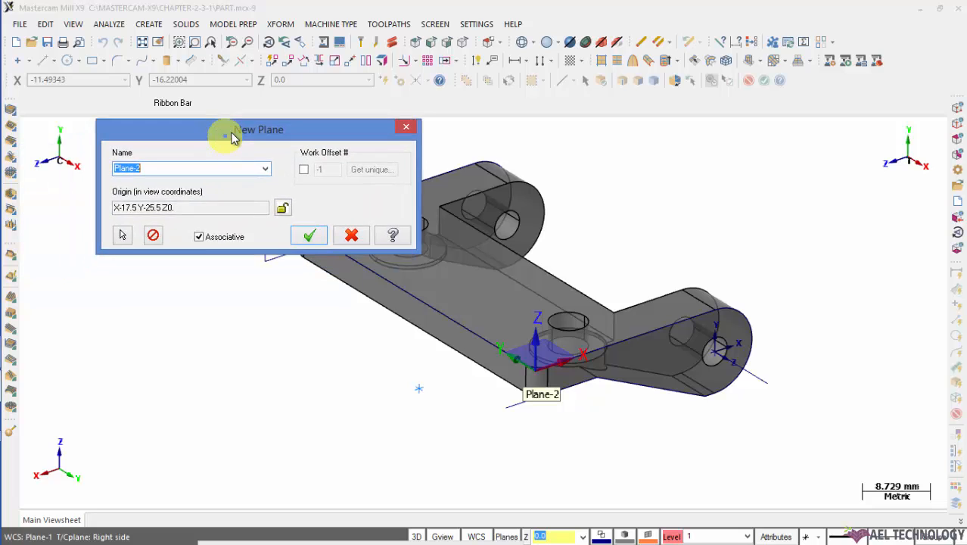
pyautogui.moveTo(235, 135); pyautogui.dragTo(281, 118)
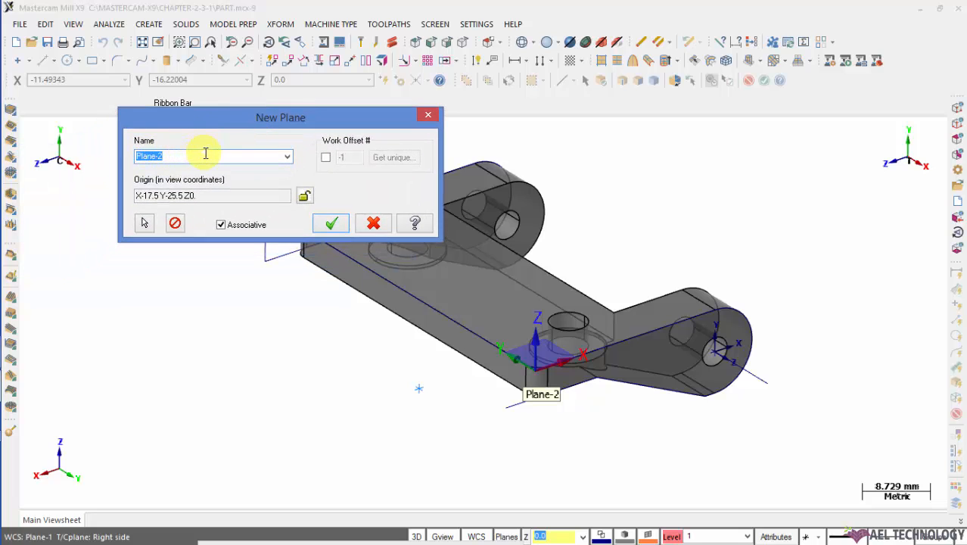
pyautogui.moveTo(271, 179)
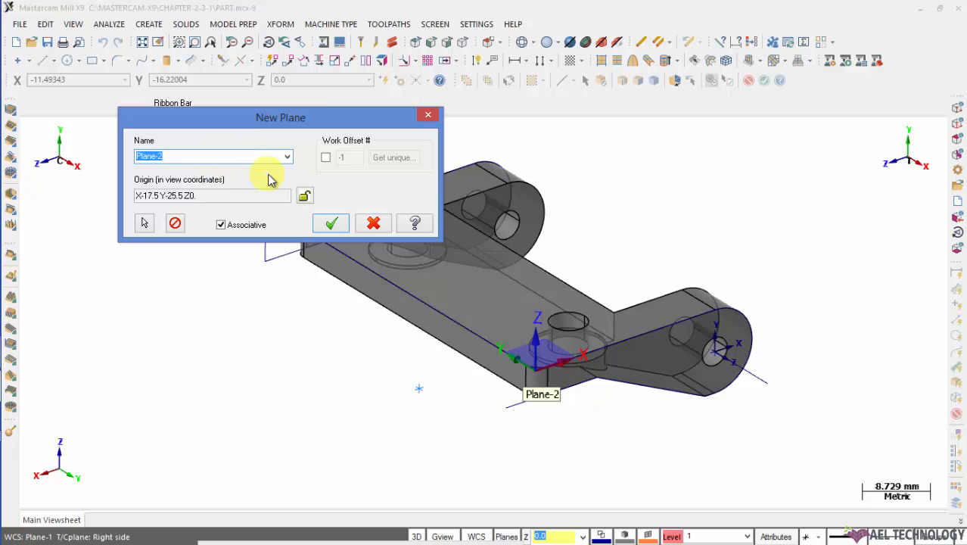
pyautogui.click(329, 223)
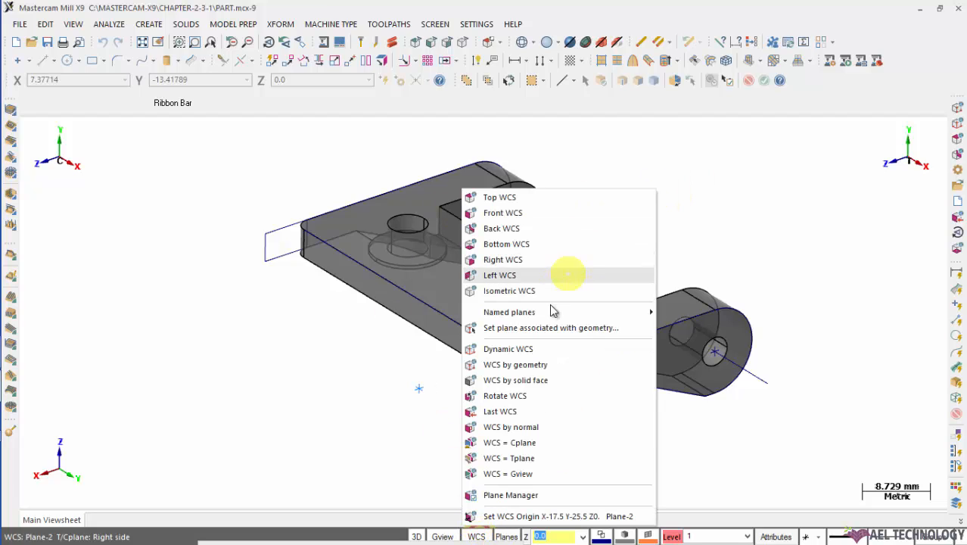
pyautogui.moveTo(517, 395)
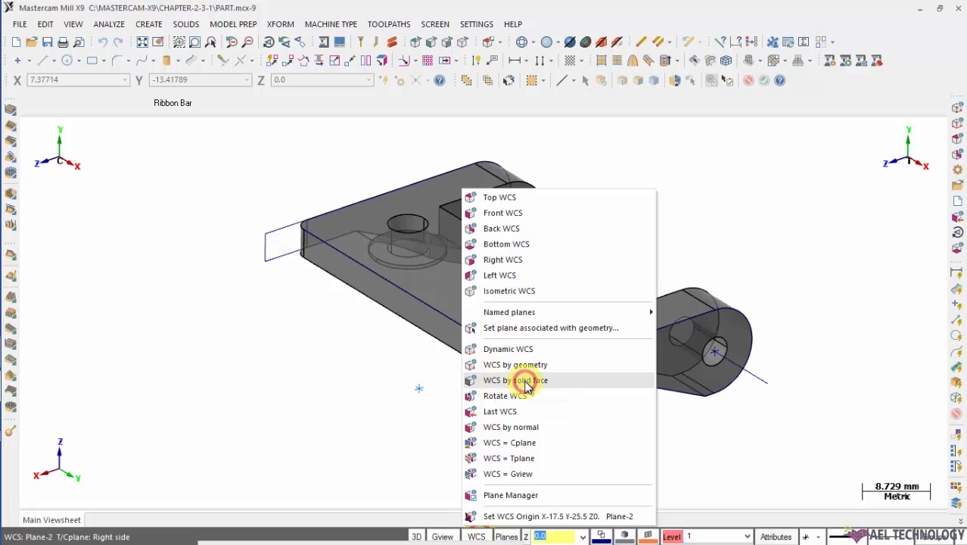
# Step: Create Plane-3 as WCS by solid face from the bracket's top face, accepting plane 1 of 8
pyautogui.click(515, 379)
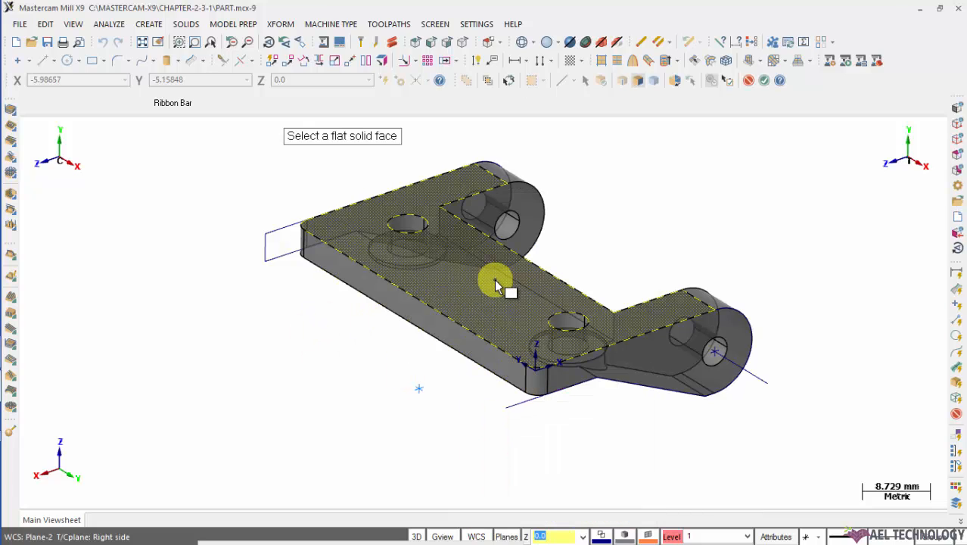
pyautogui.click(497, 285)
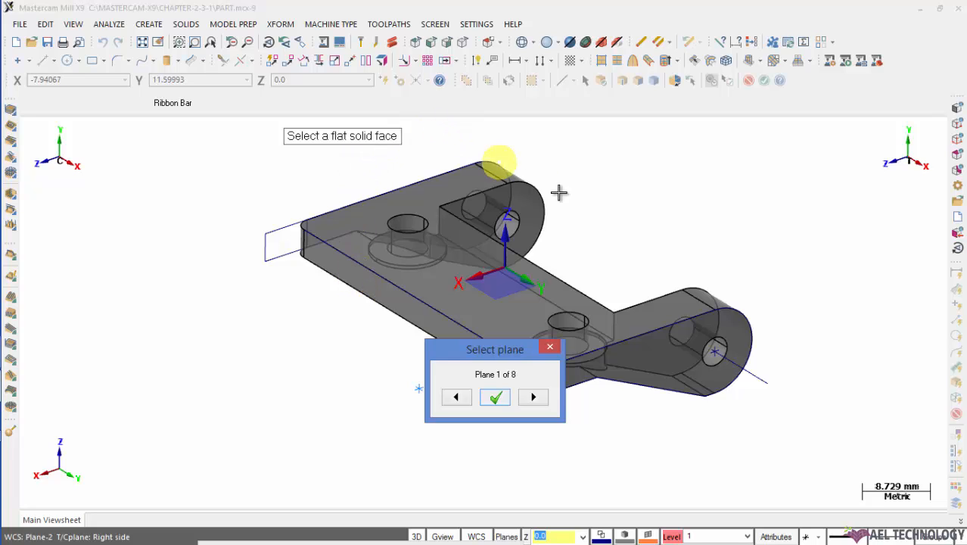
pyautogui.moveTo(472, 155)
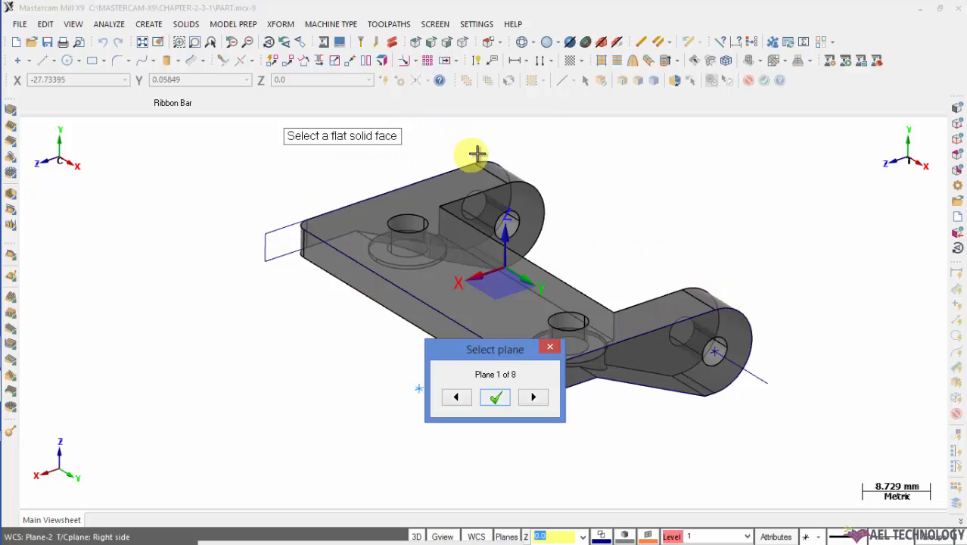
pyautogui.moveTo(512, 324)
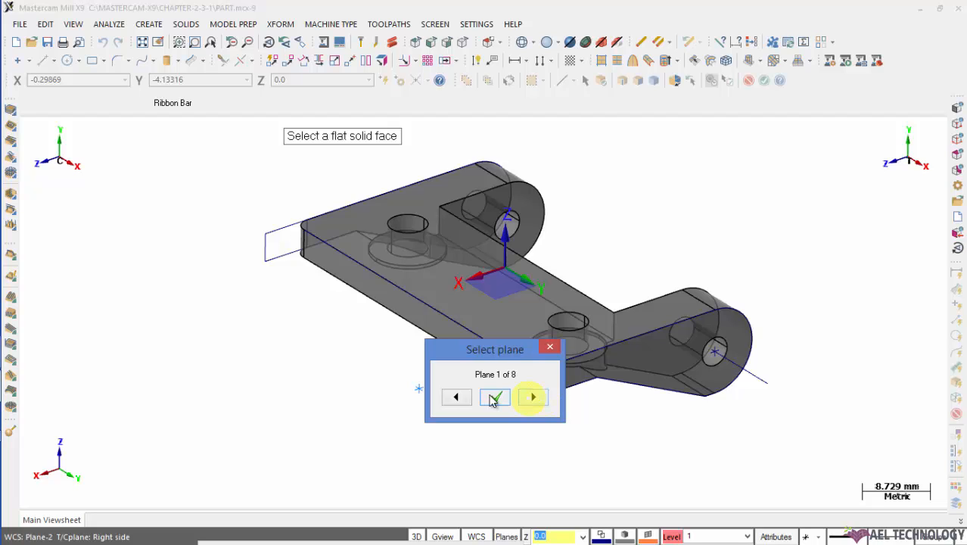
pyautogui.click(494, 396)
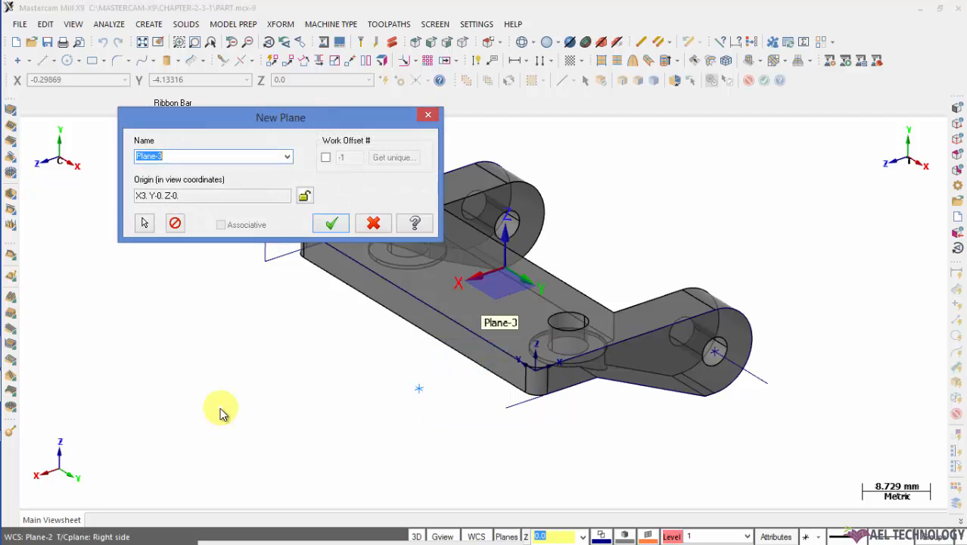
pyautogui.click(330, 223)
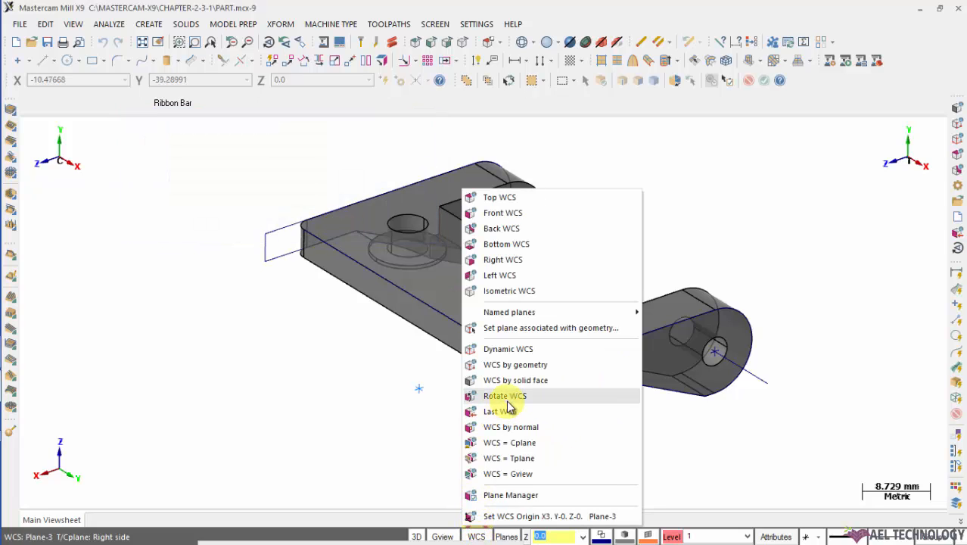
# Step: Rotate the WCS about Y to make Plane-4, then revert to Plane-3 via Last WCS
pyautogui.click(504, 394)
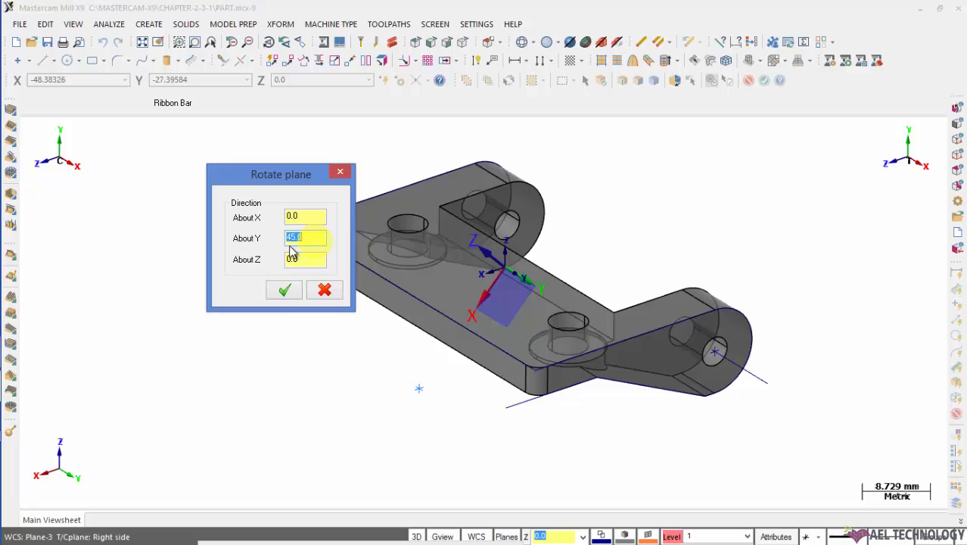
pyautogui.click(285, 290)
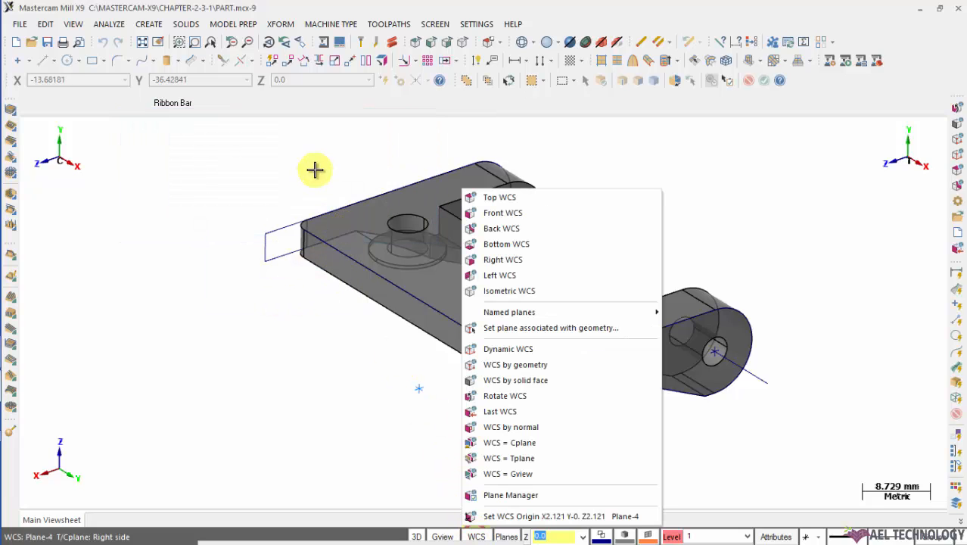
pyautogui.moveTo(512, 412)
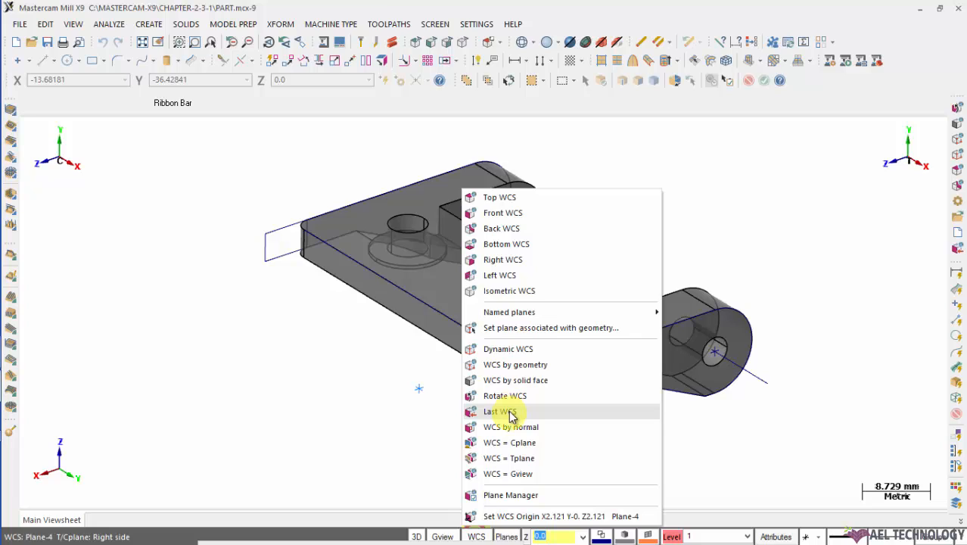
pyautogui.click(499, 411)
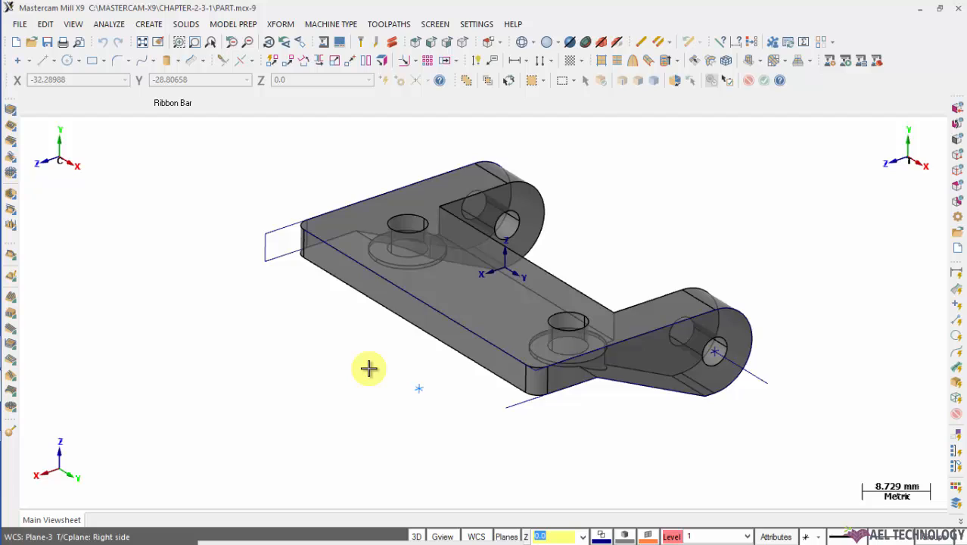
pyautogui.click(477, 535)
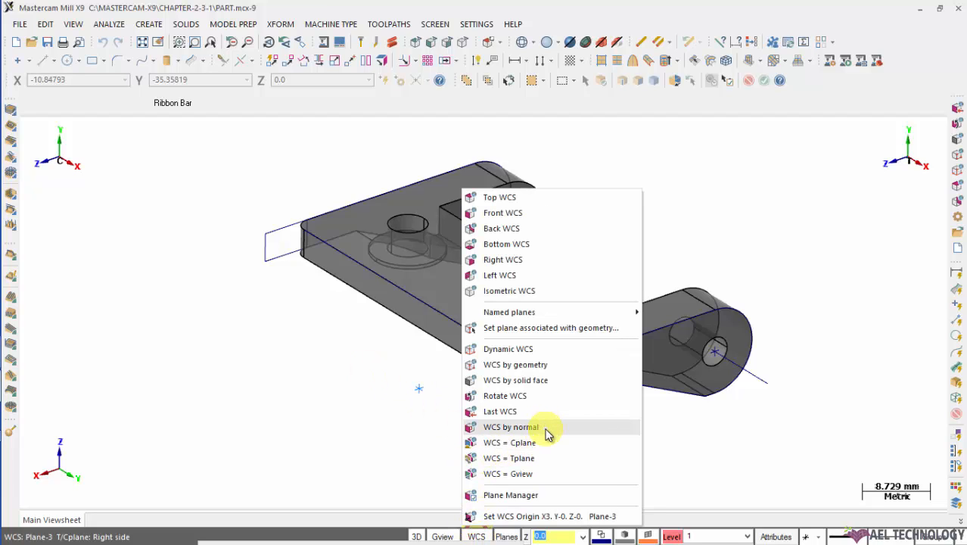
# Step: Create Plane-5 by normal at the lower front corner, origin X17.5 Y0 Z-25.5, as the WCS
pyautogui.click(511, 426)
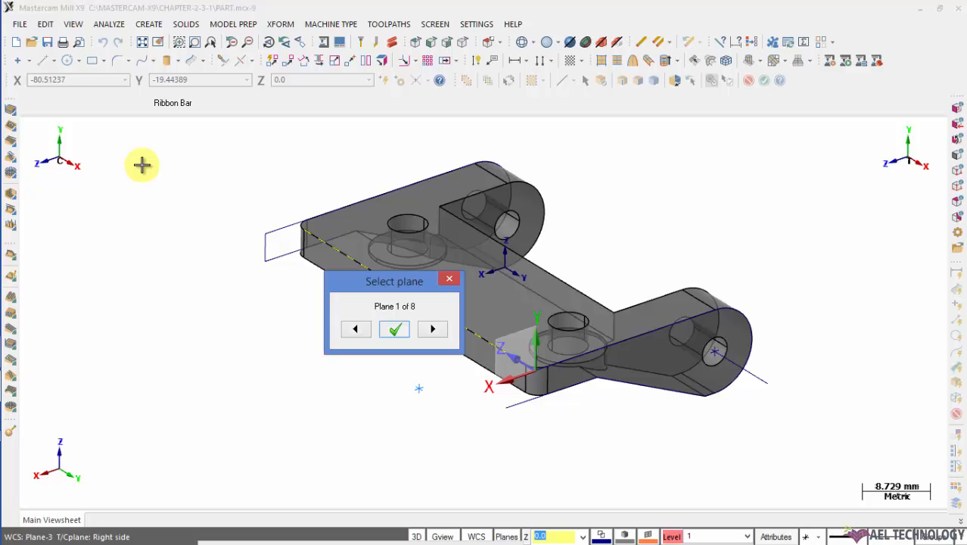
pyautogui.moveTo(258, 144)
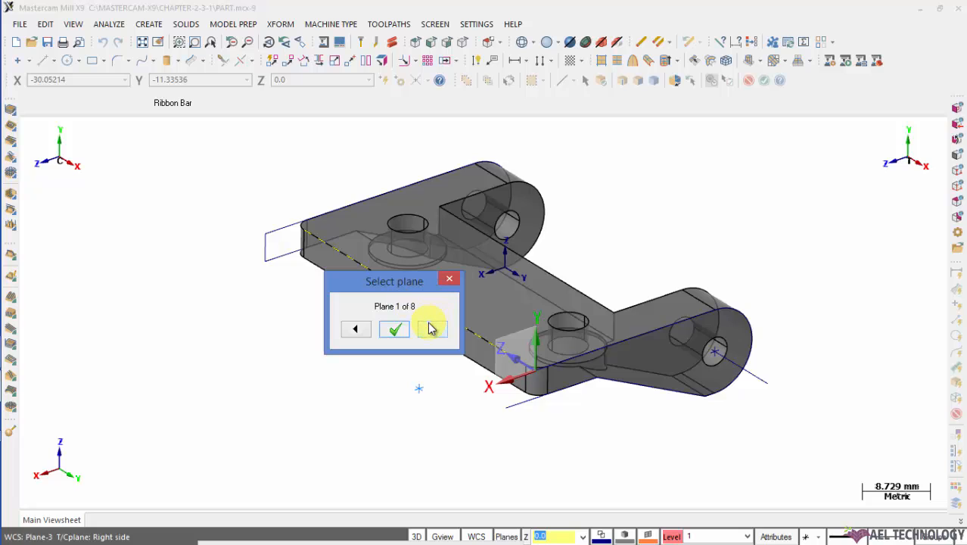
pyautogui.click(393, 328)
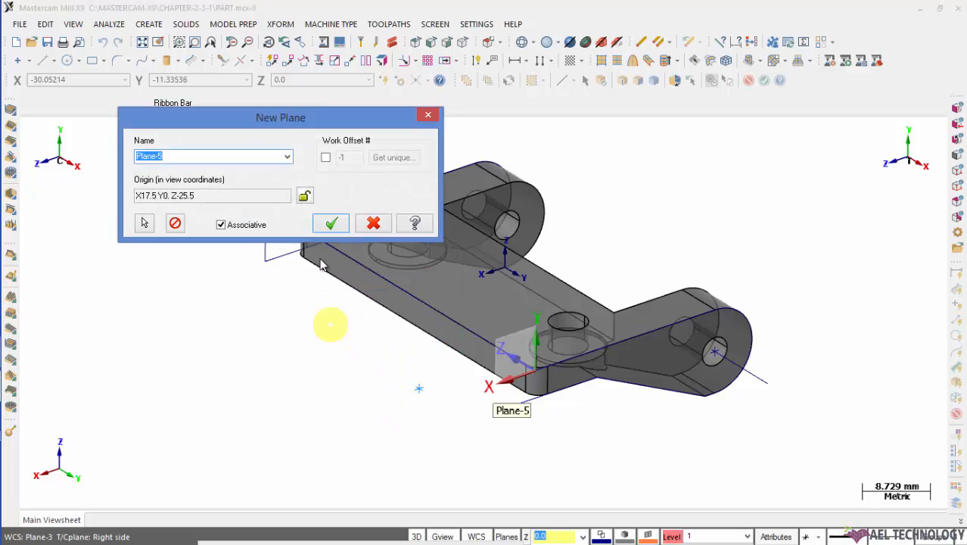
pyautogui.click(329, 223)
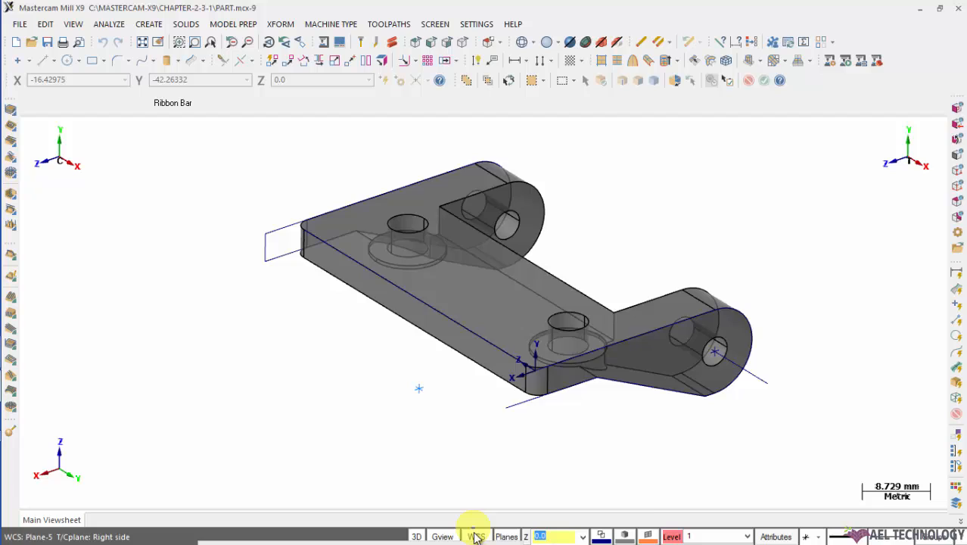
# Step: Set the tool and construction planes equal to the WCS (Plane-5) via Planes = WCS
pyautogui.click(475, 535)
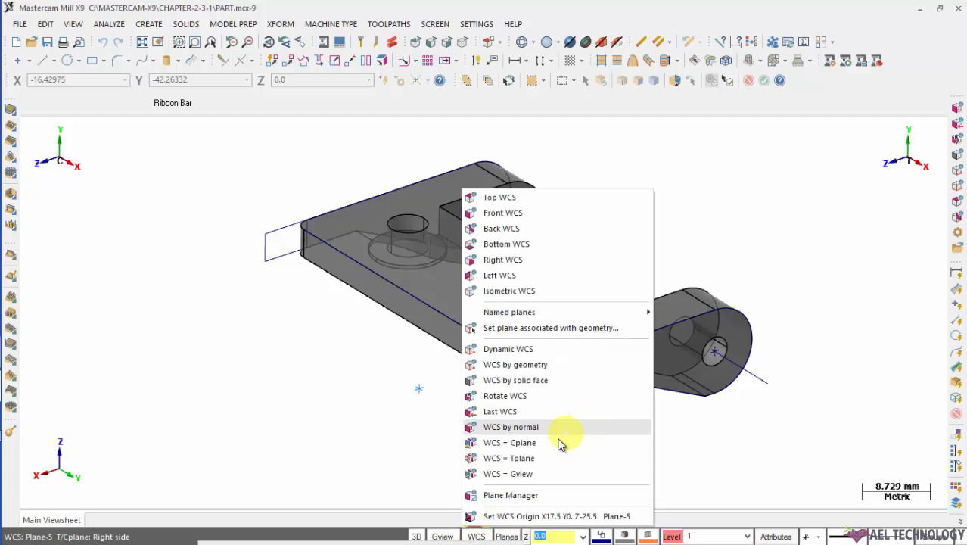
pyautogui.moveTo(538, 444)
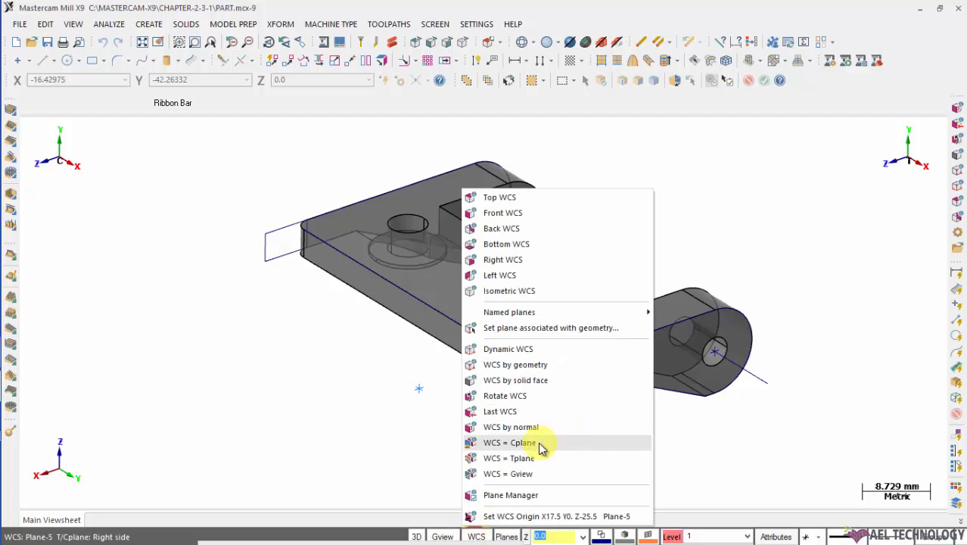
pyautogui.click(508, 442)
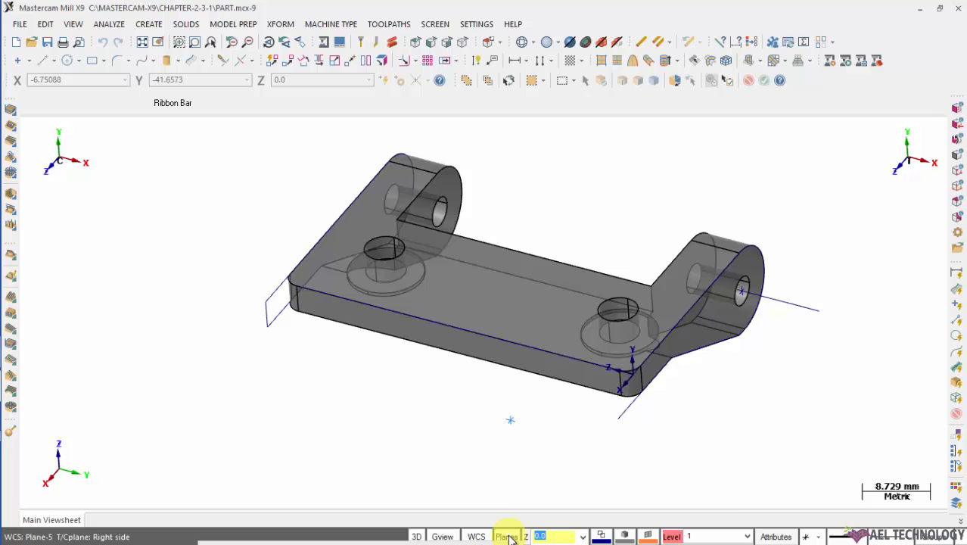
pyautogui.click(506, 535)
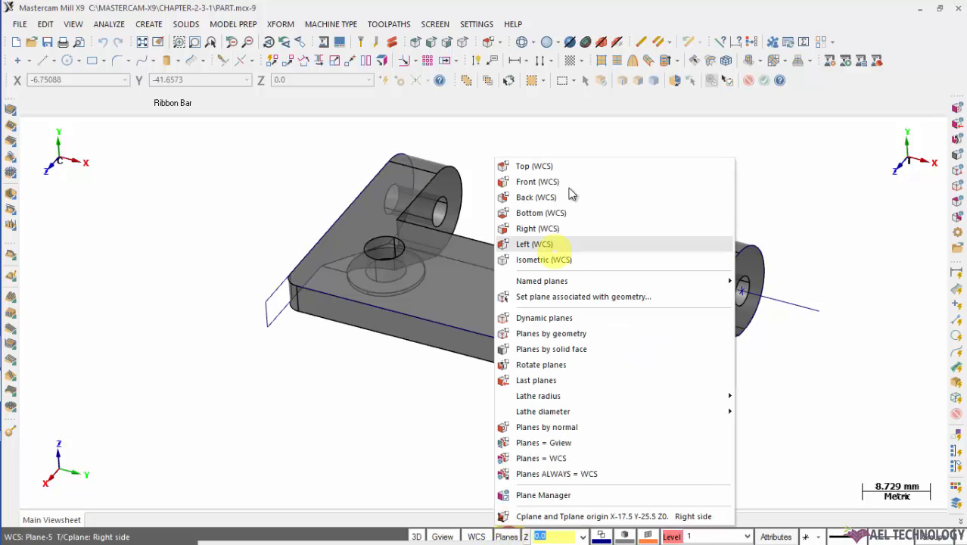
pyautogui.moveTo(546, 165)
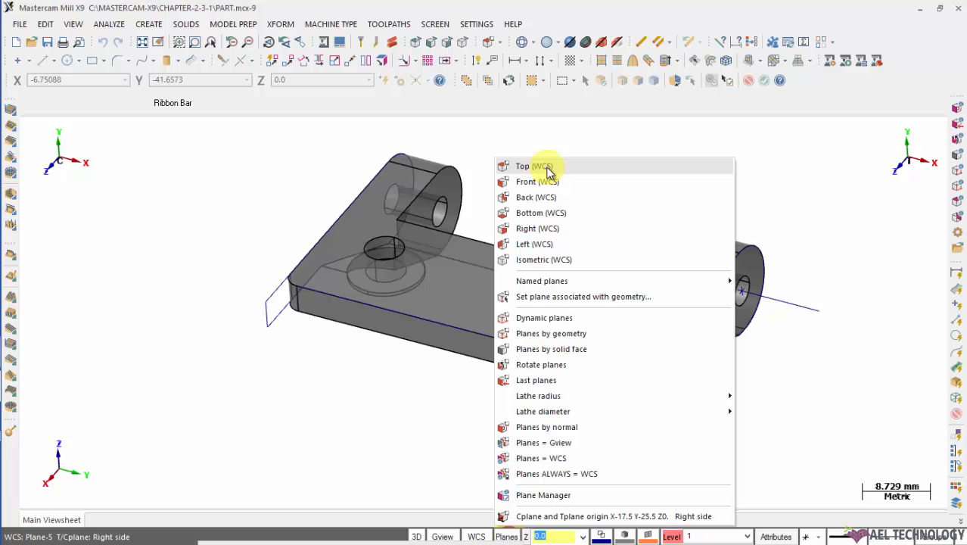
pyautogui.moveTo(535, 197)
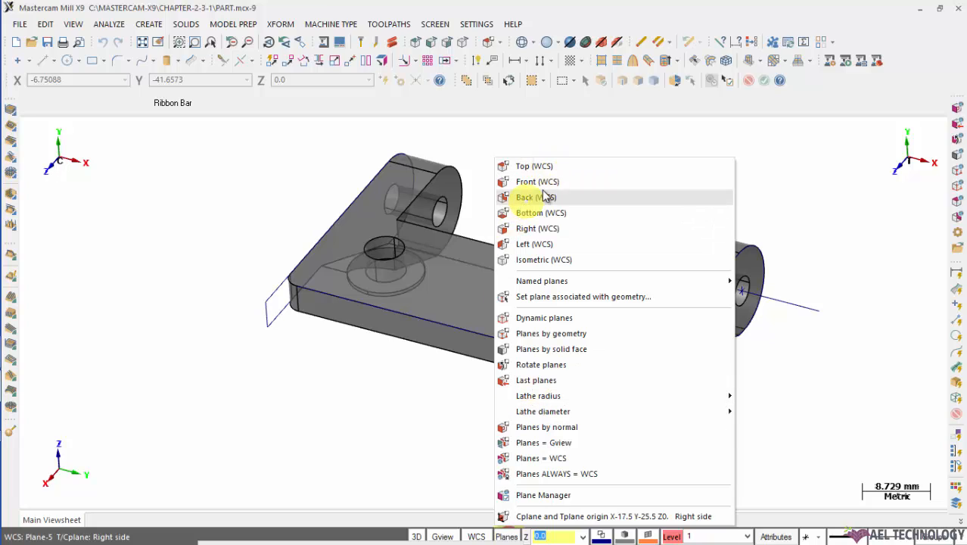
pyautogui.moveTo(587, 215)
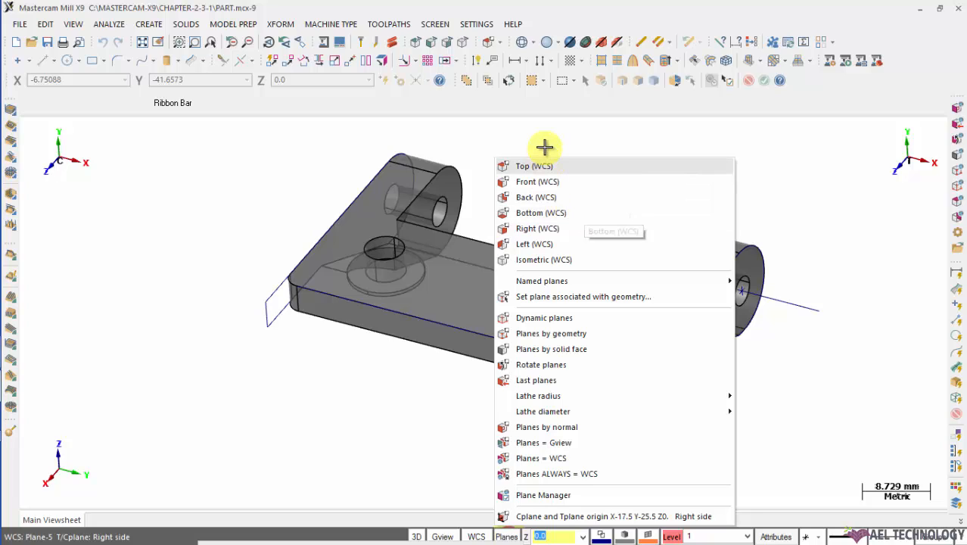
pyautogui.moveTo(560, 318)
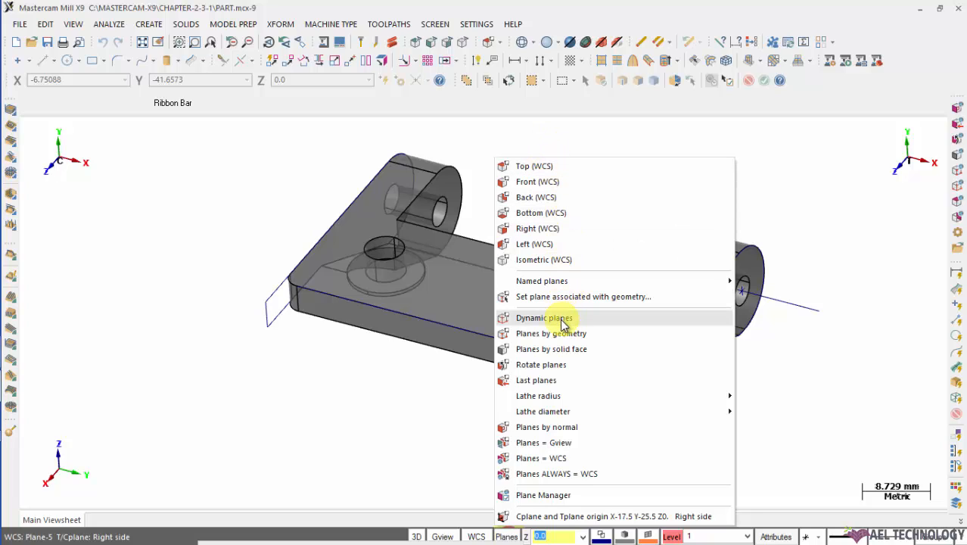
pyautogui.moveTo(572, 334)
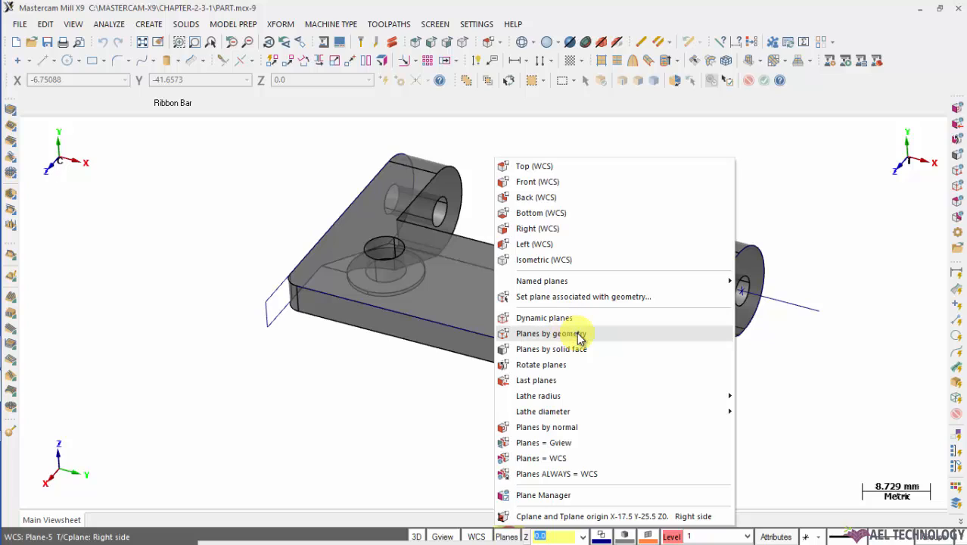
pyautogui.moveTo(578, 348)
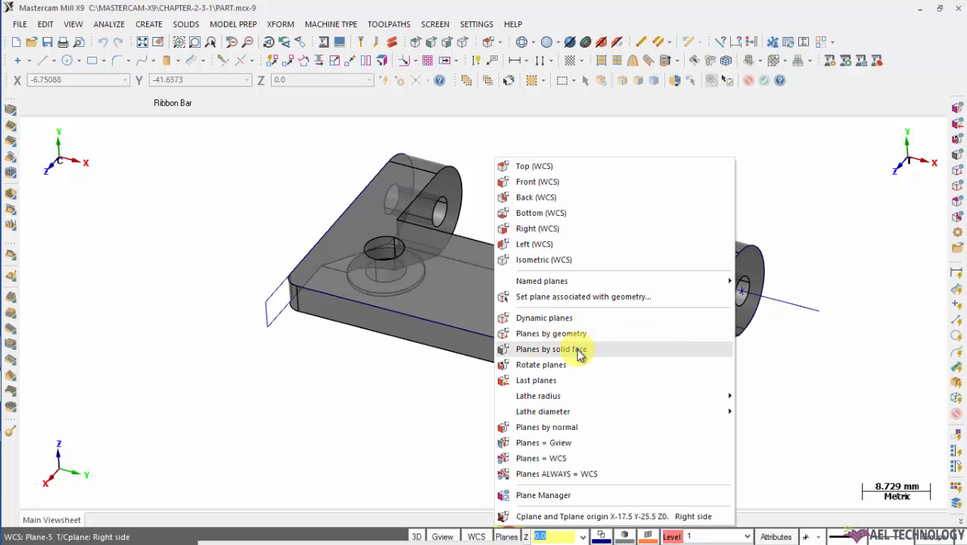
pyautogui.moveTo(547, 165)
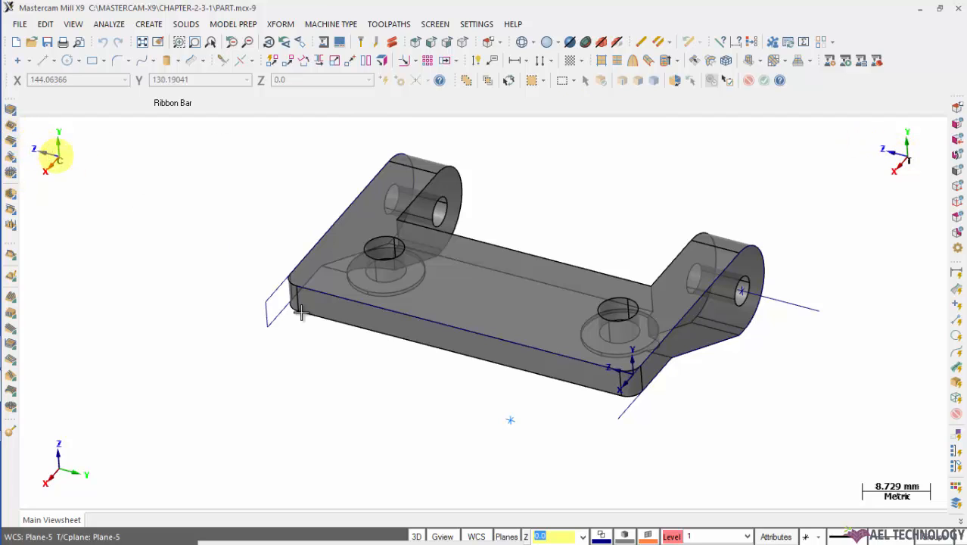
pyautogui.click(474, 536)
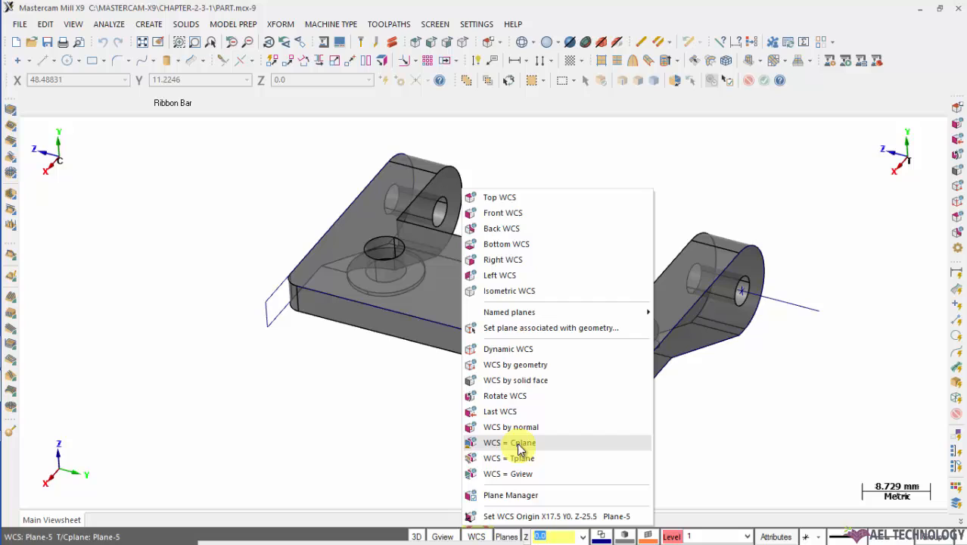
pyautogui.moveTo(476, 535)
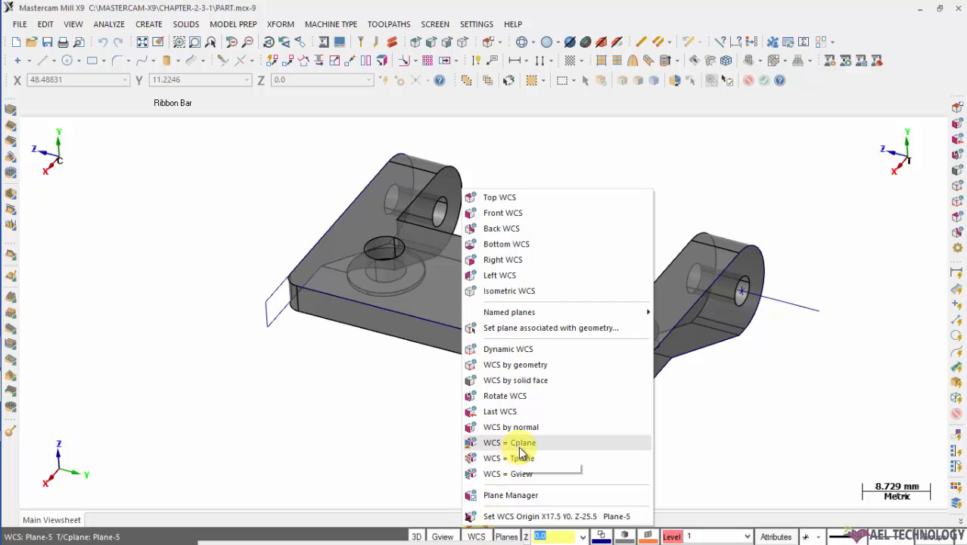
pyautogui.moveTo(523, 442)
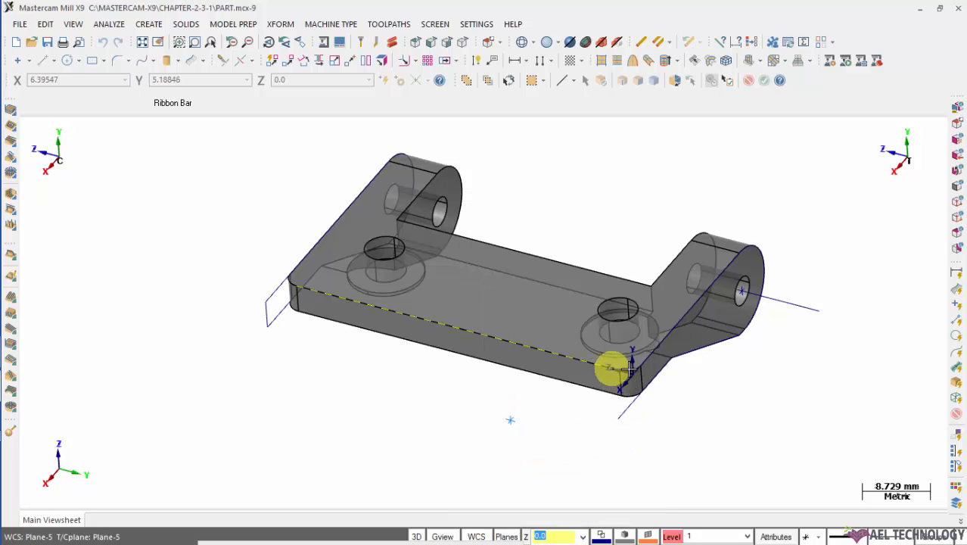
pyautogui.moveTo(617, 365)
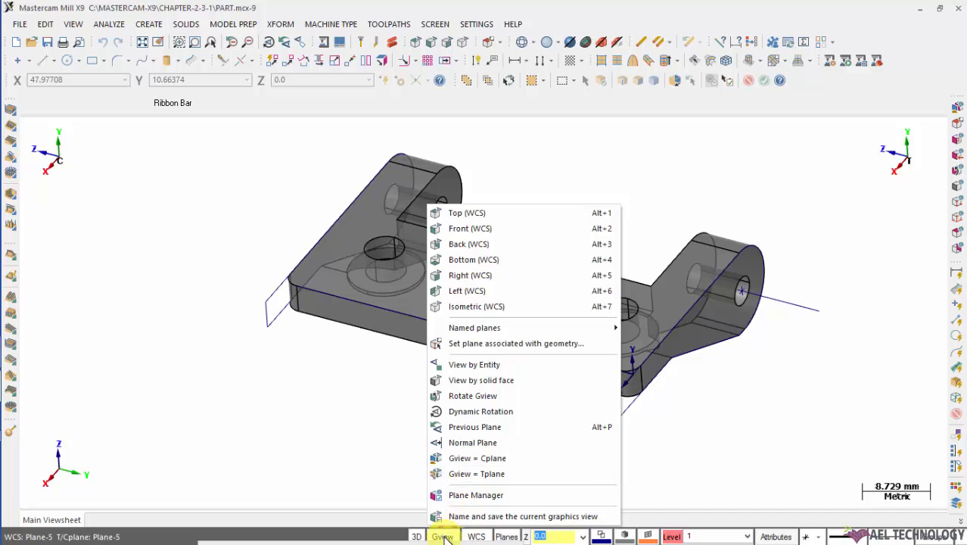
pyautogui.moveTo(466, 212)
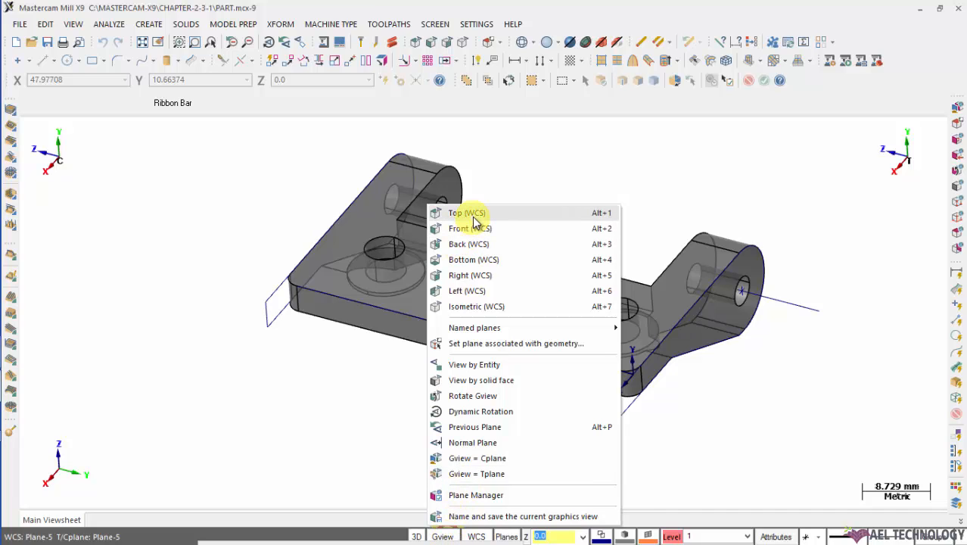
# Step: View the part from Top (WCS) and align the WCS to the graphics view, giving Plane-2
pyautogui.click(469, 226)
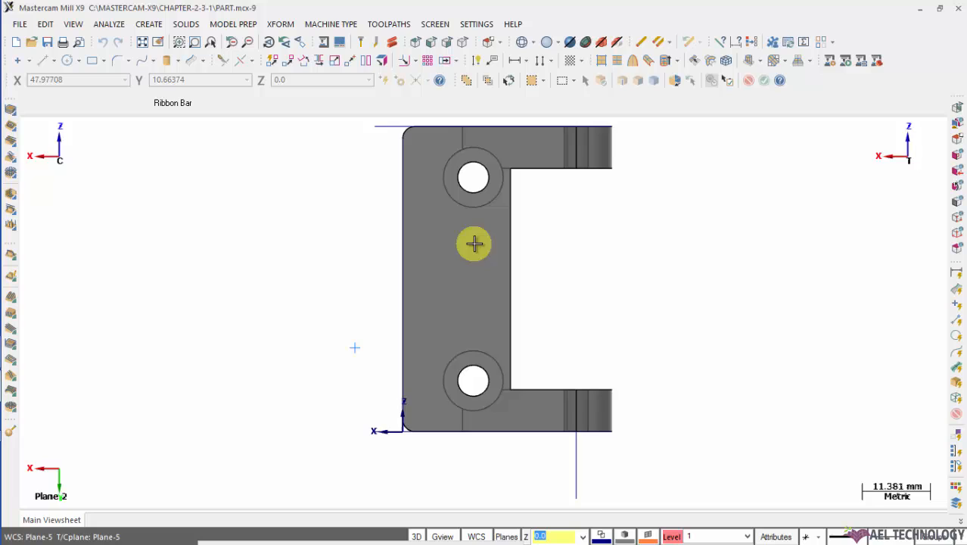
pyautogui.click(475, 535)
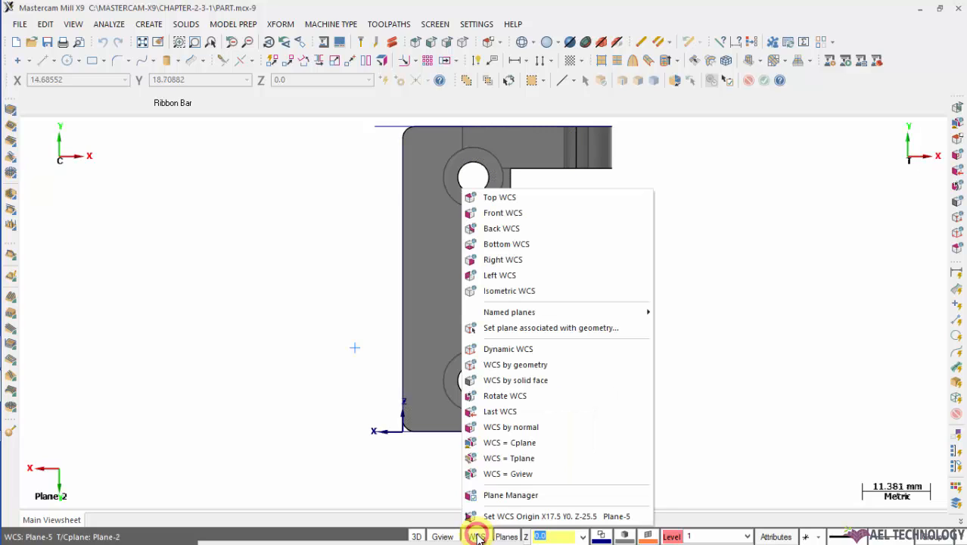
pyautogui.moveTo(508, 472)
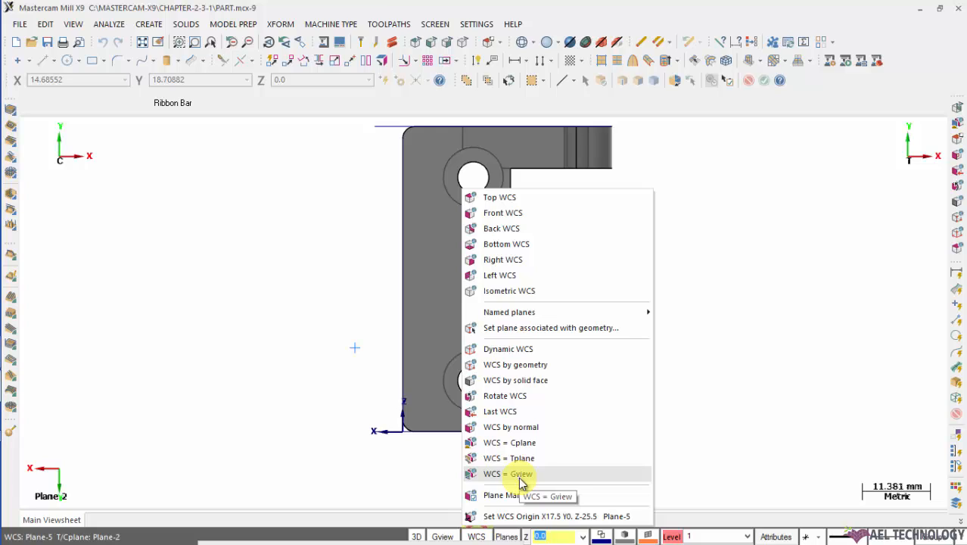
pyautogui.click(517, 473)
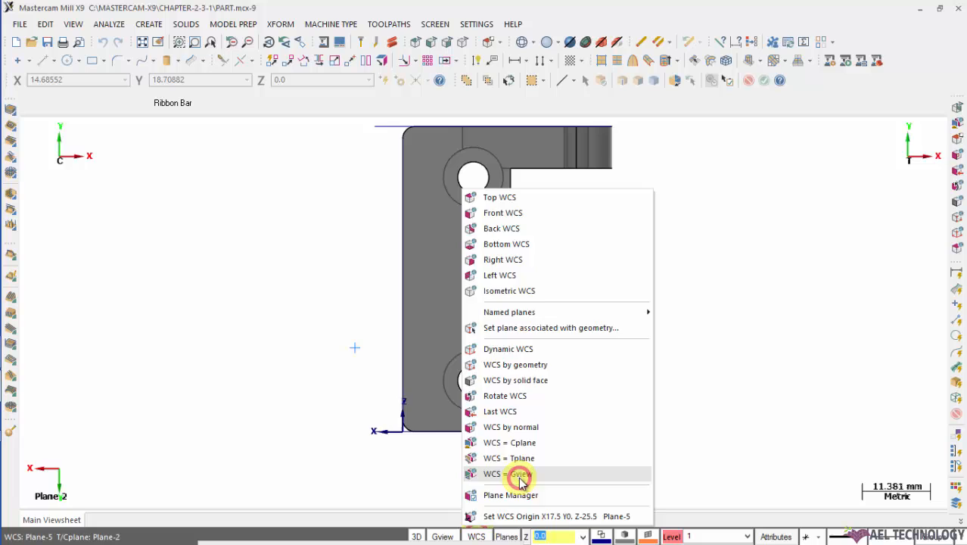
pyautogui.click(509, 473)
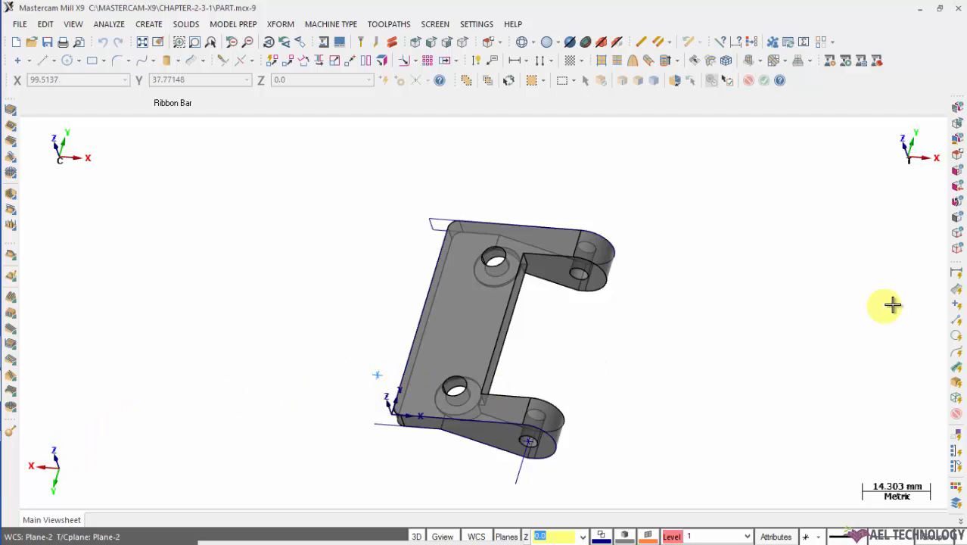
# Step: Show the WCS options from the status bar while Plane-2 stays active
pyautogui.click(477, 535)
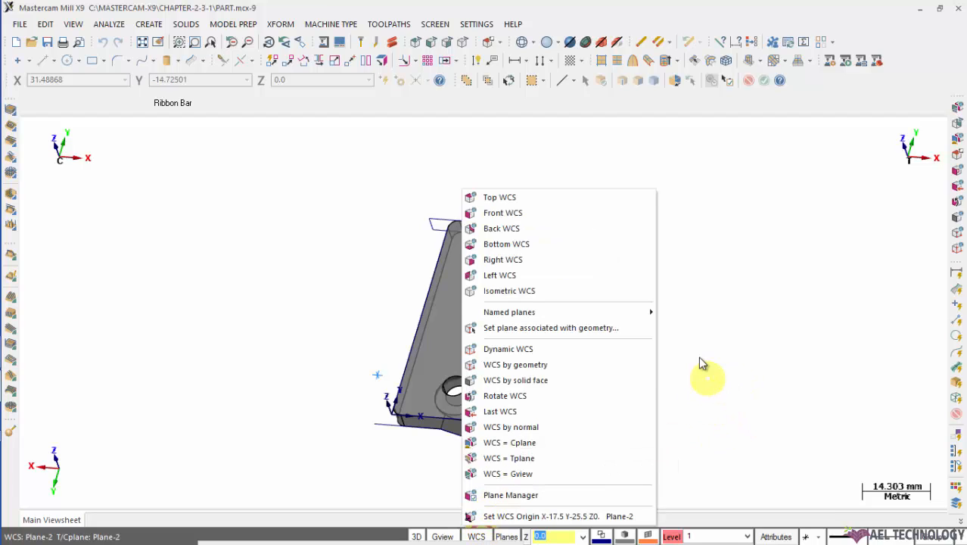
pyautogui.moveTo(508, 457)
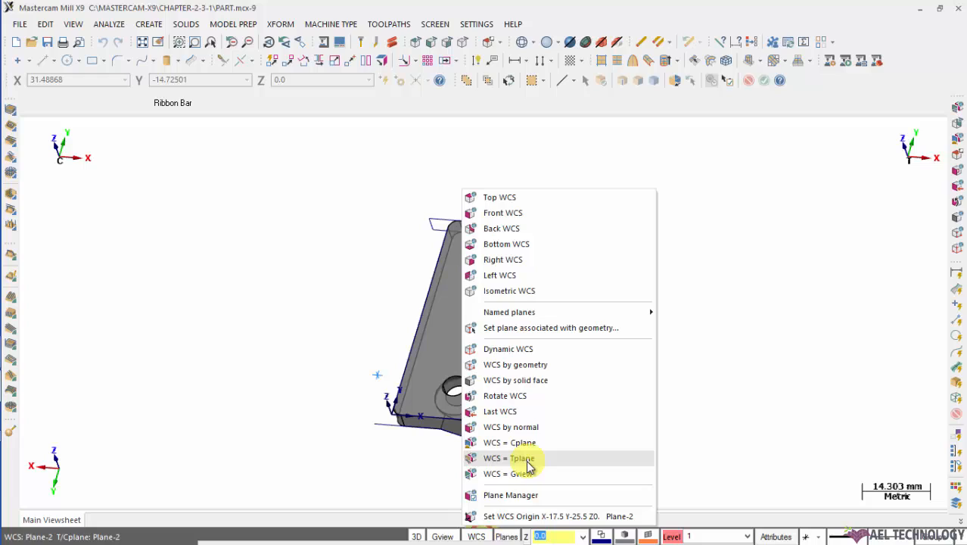
pyautogui.moveTo(529, 442)
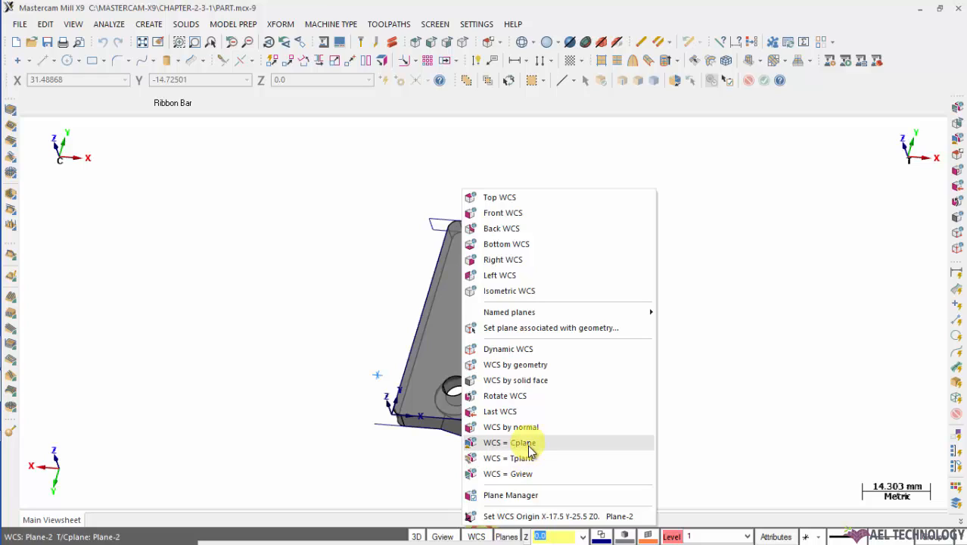